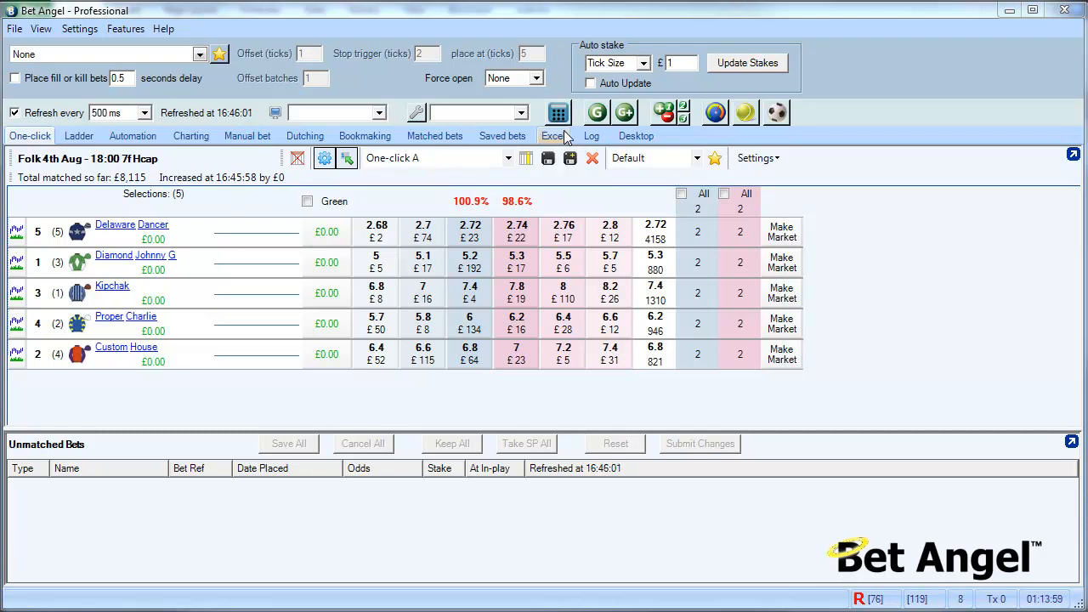
pyautogui.moveTo(833, 413)
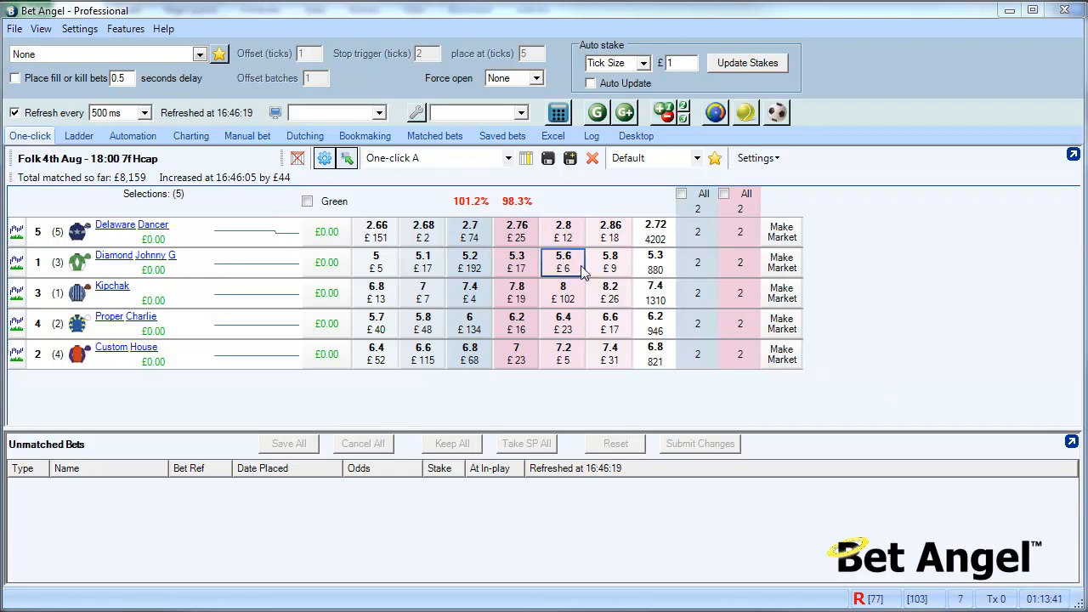
# Bring up the Excel link settings and browse the templates folder for a workbook to link.
pyautogui.click(563, 261)
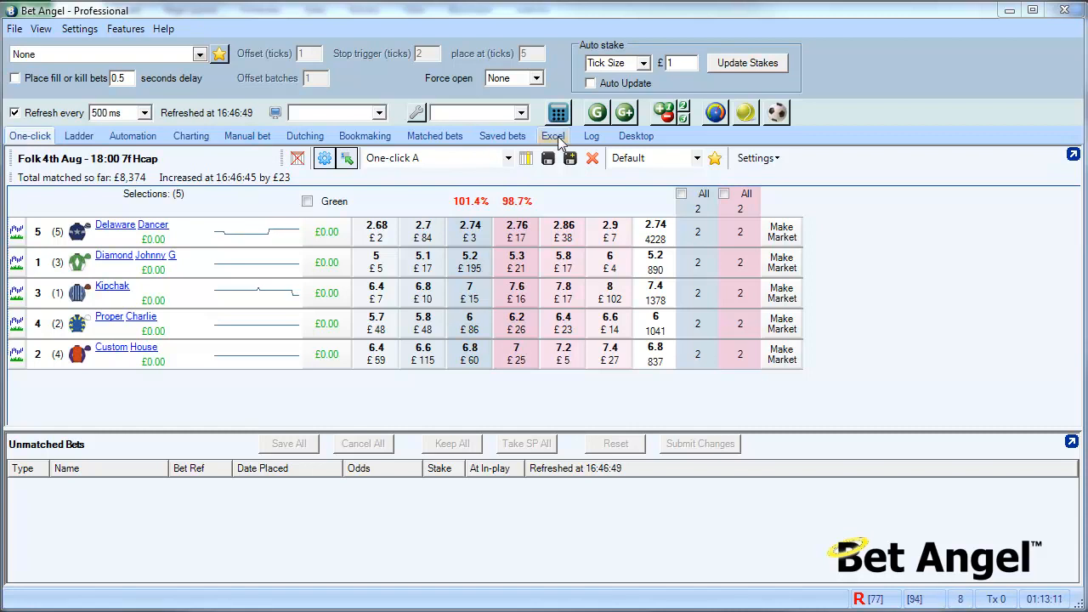
pyautogui.click(553, 136)
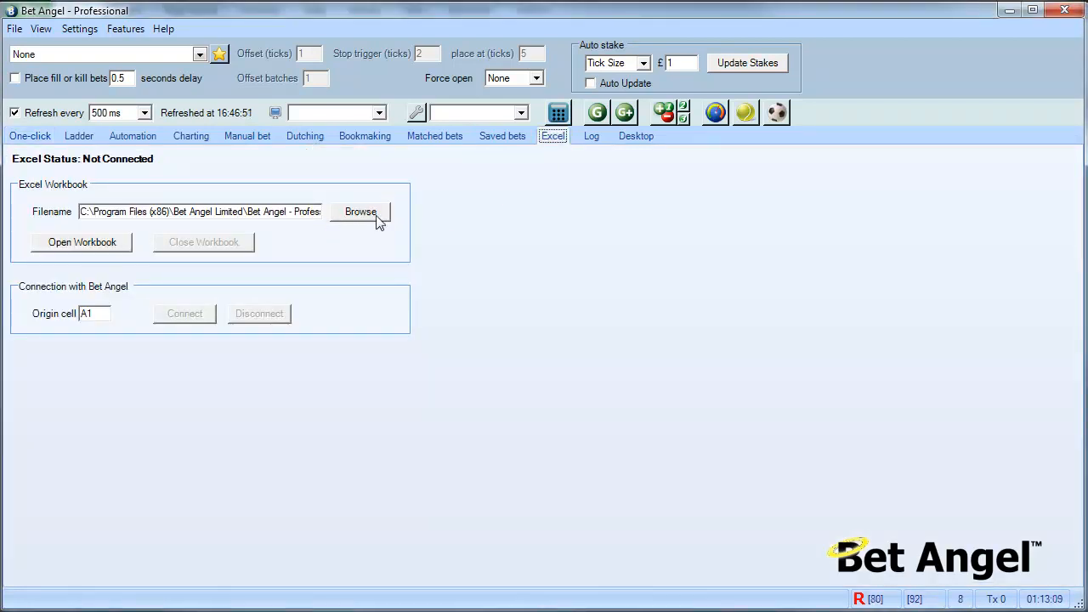
pyautogui.click(361, 211)
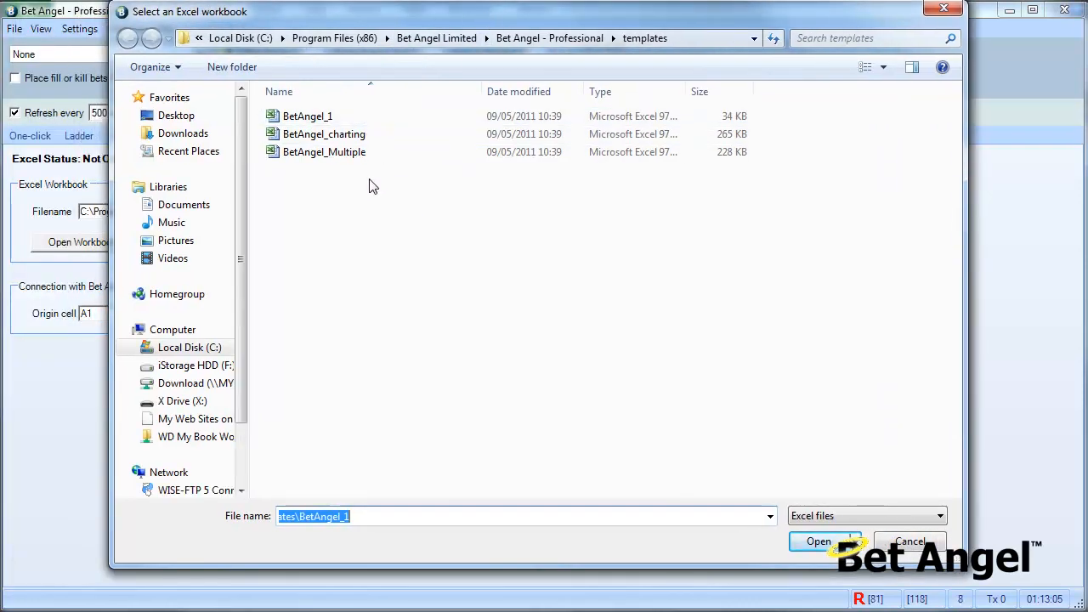
pyautogui.click(307, 116)
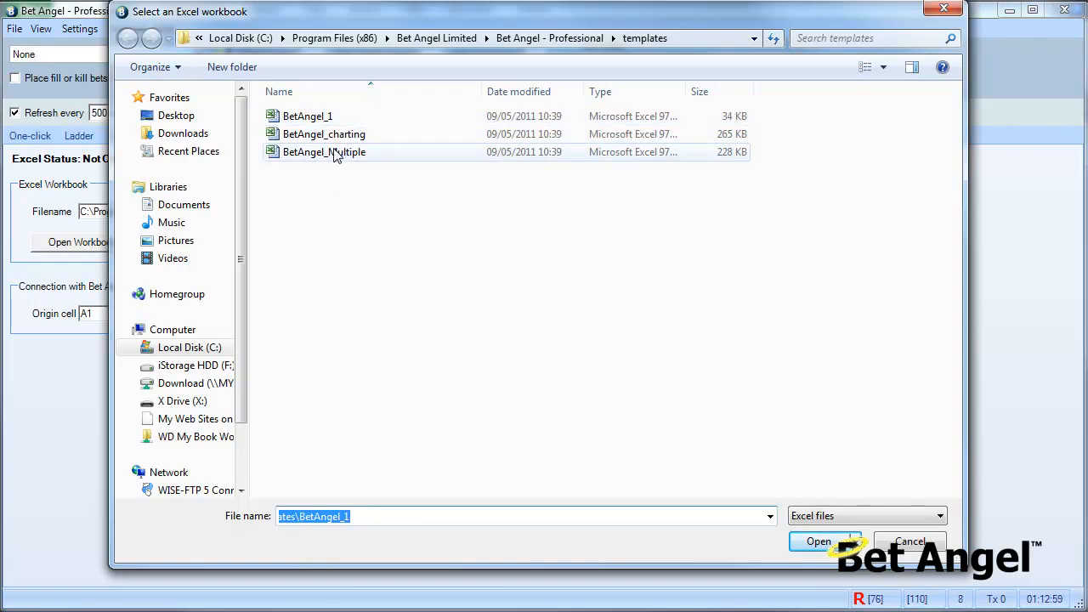
pyautogui.moveTo(323, 153)
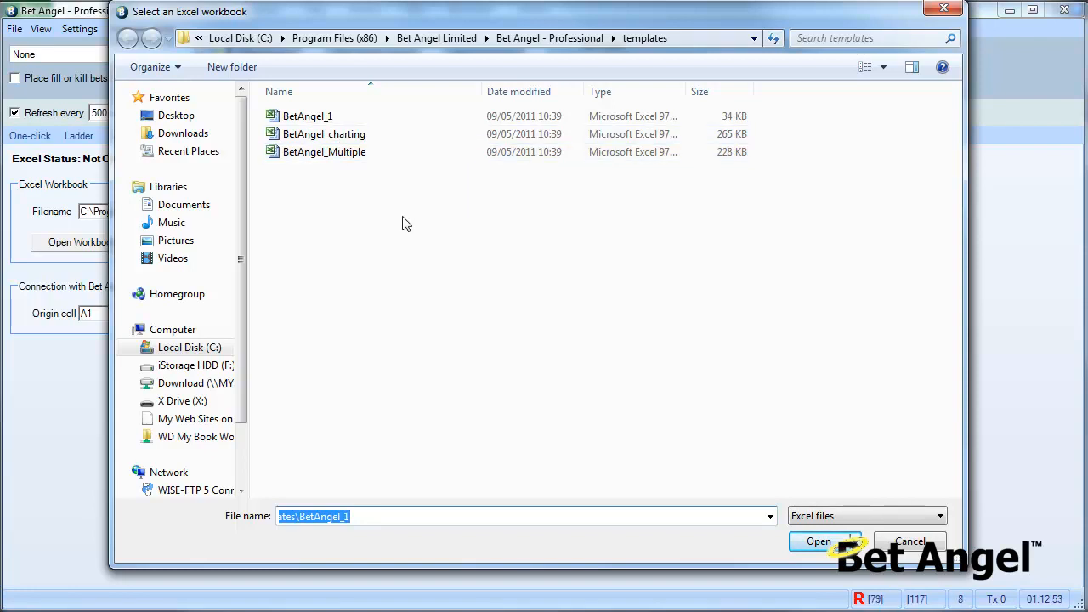
pyautogui.moveTo(449, 234)
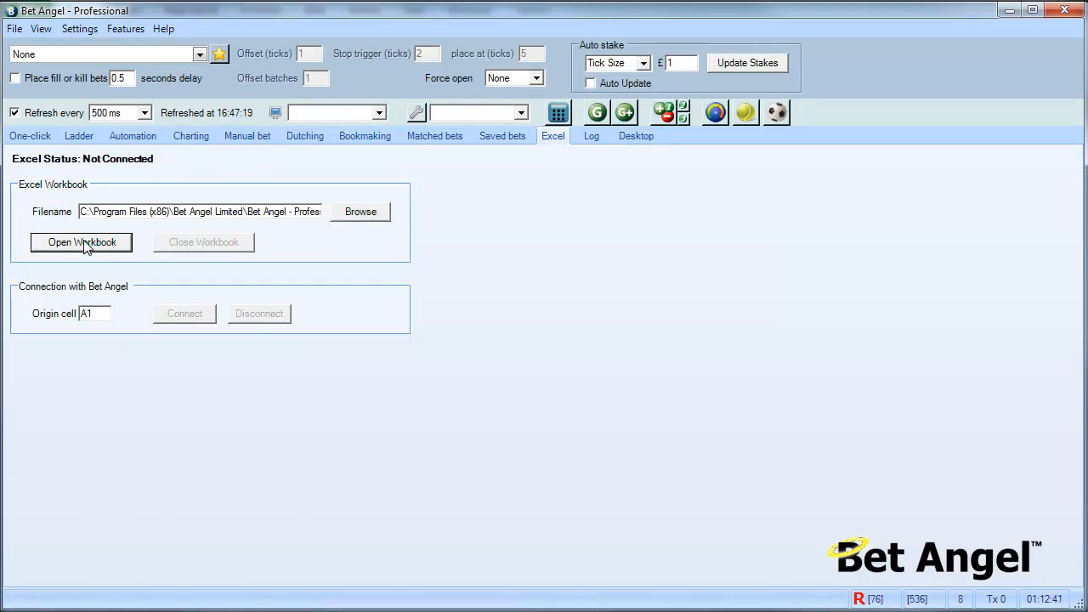
# Open the linked workbook and connect so the Folk 4th Aug 18:00 7f Hcap prices stream in.
pyautogui.click(82, 242)
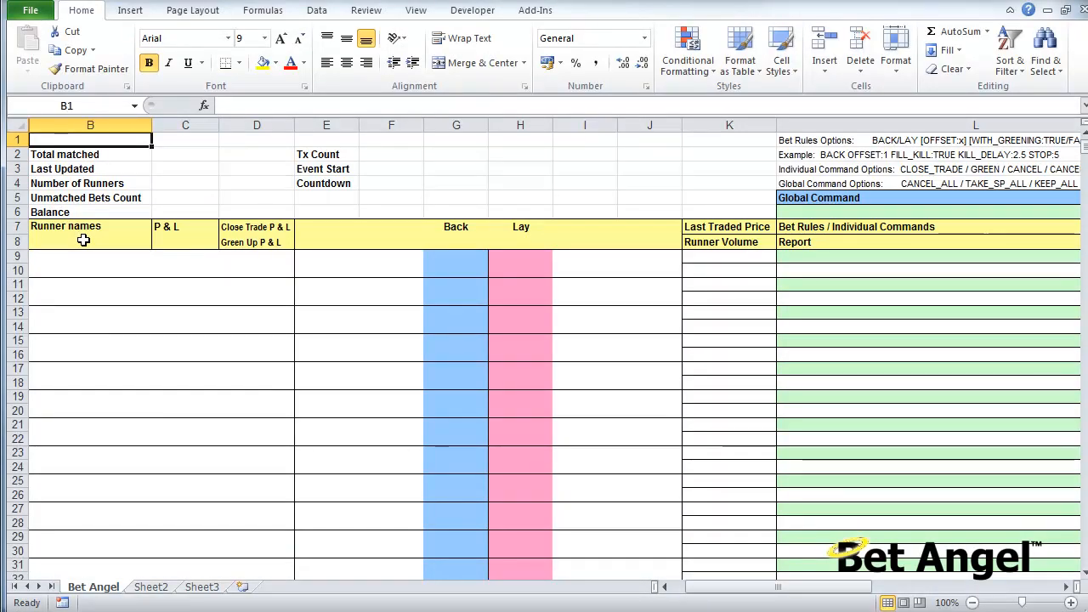
pyautogui.moveTo(507, 247)
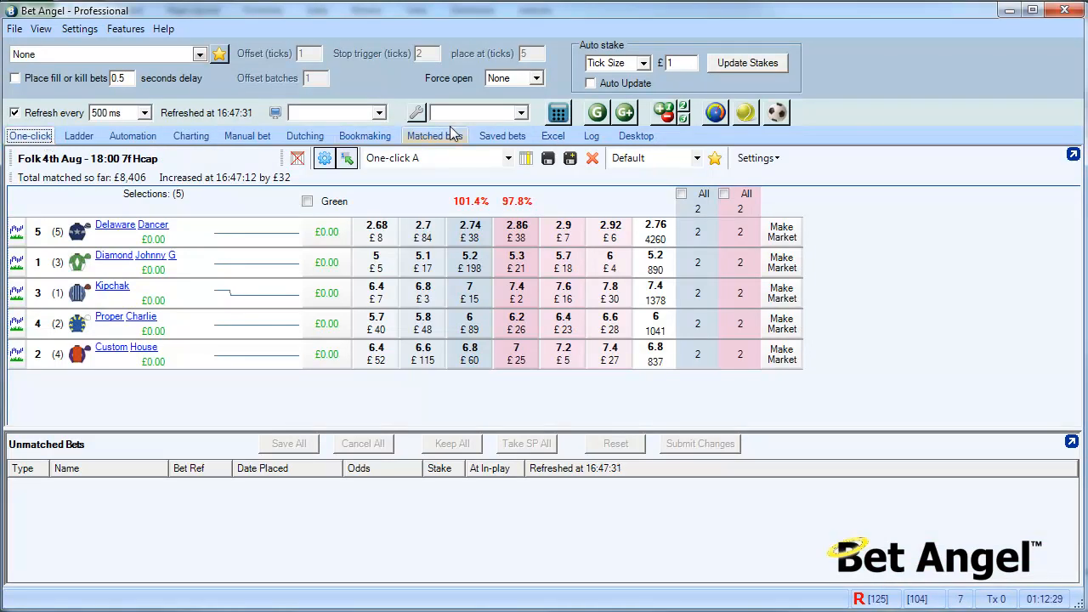
pyautogui.click(554, 136)
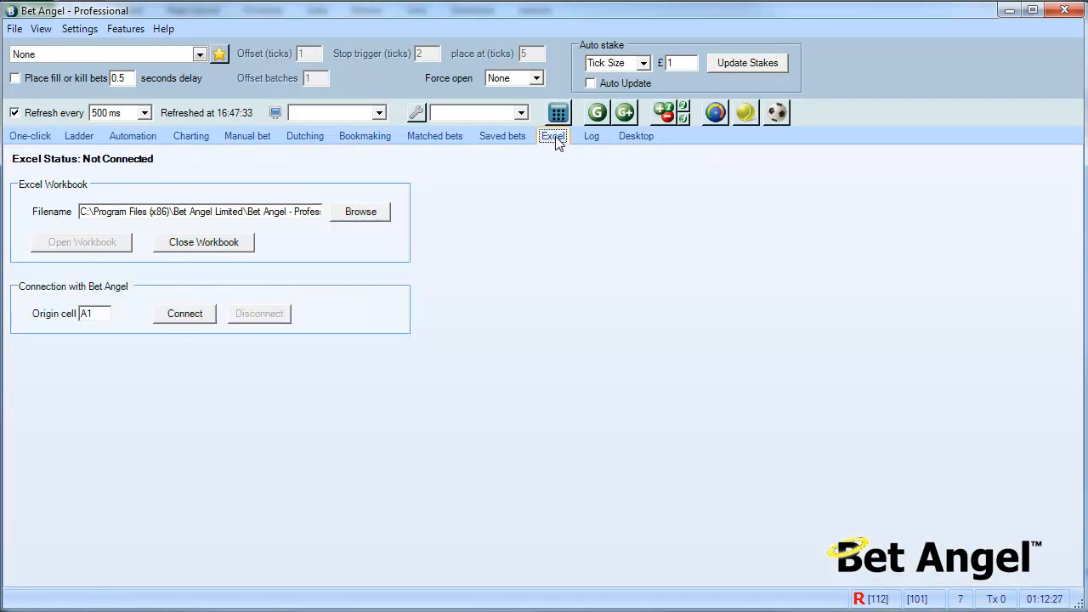
pyautogui.click(183, 313)
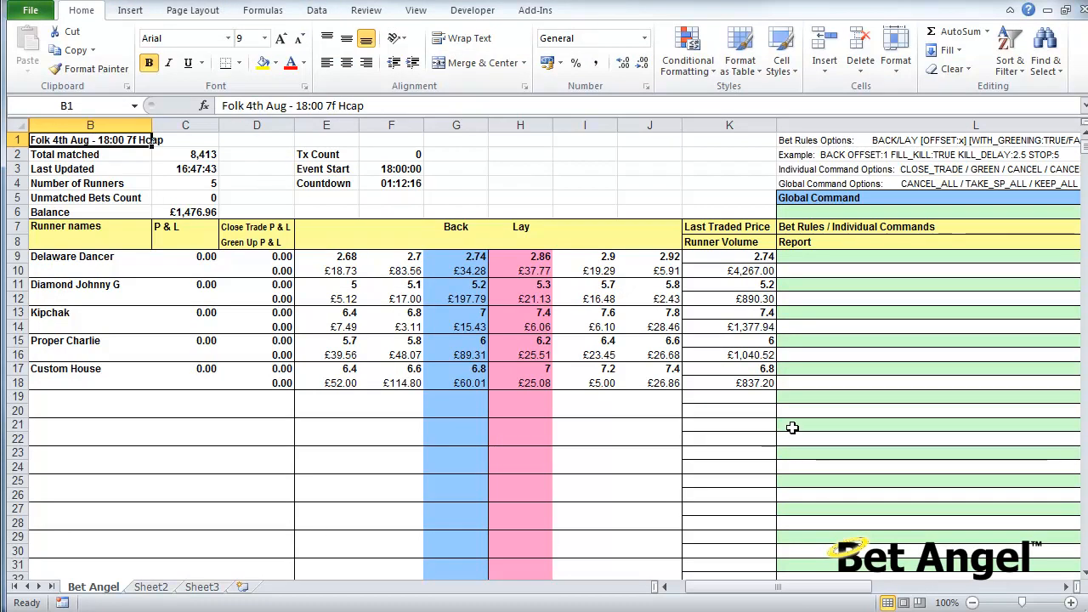
# On Sheet2, link Delaware Dancer's best back and lay prices and amounts from Bet Angel cells G9, H9, G10, H10.
pyautogui.click(150, 587)
pyautogui.write('=')
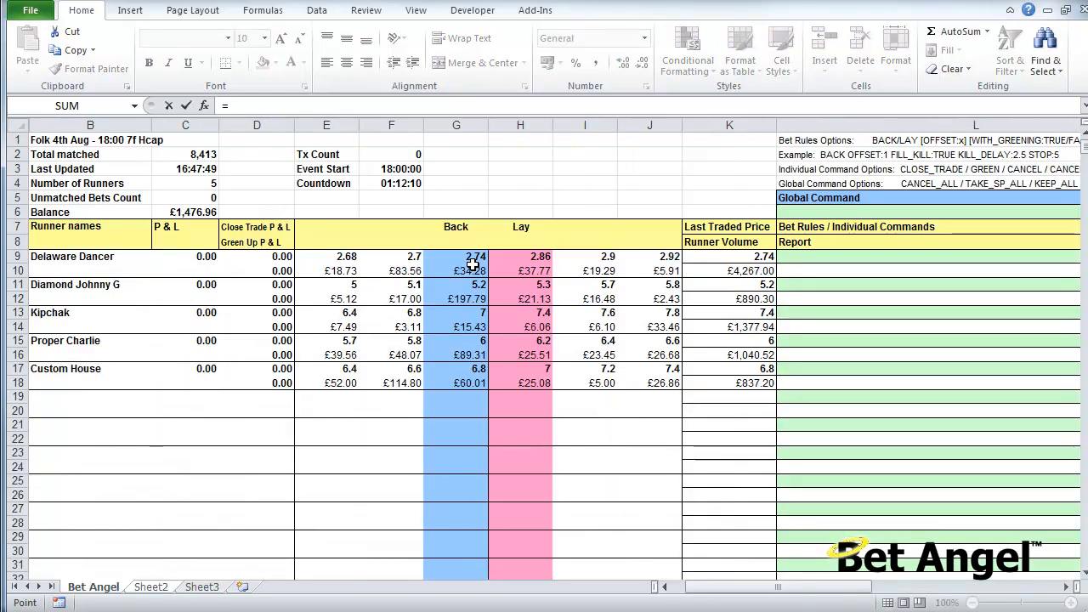
pyautogui.click(149, 587)
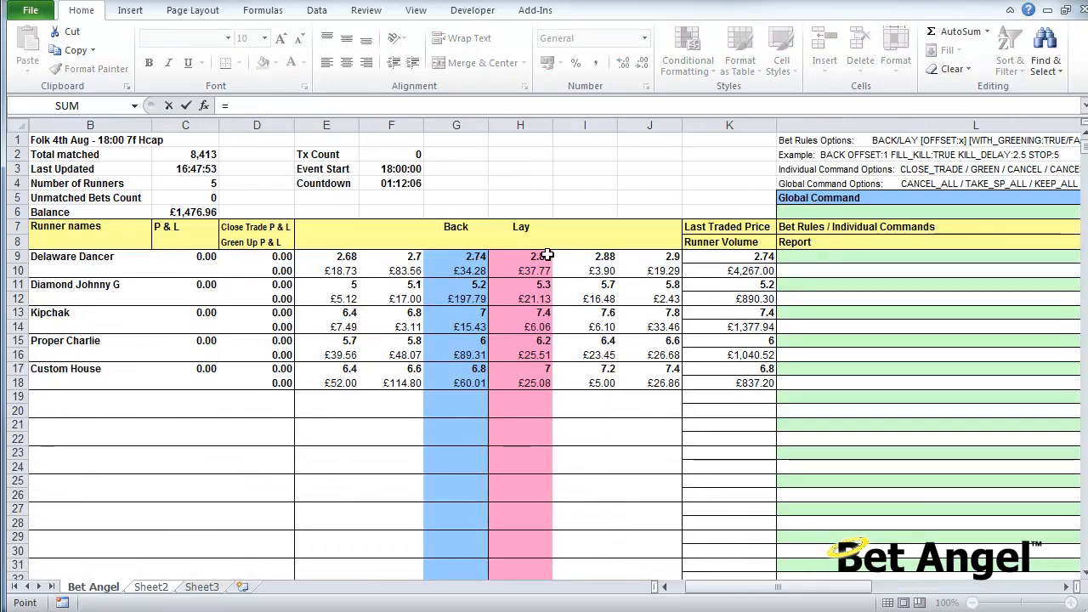
pyautogui.click(150, 586)
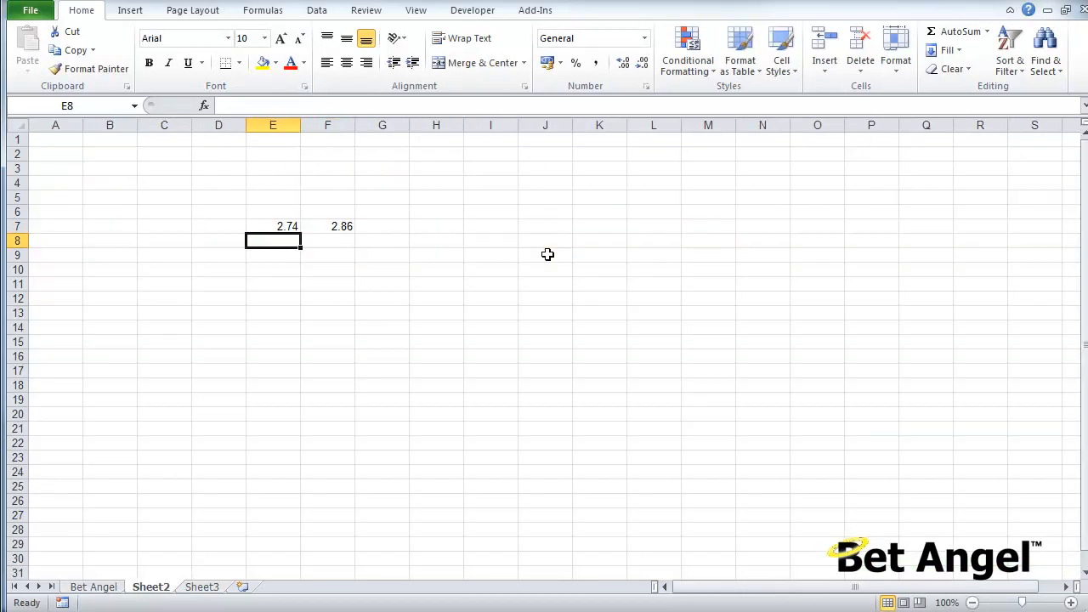
pyautogui.click(327, 226)
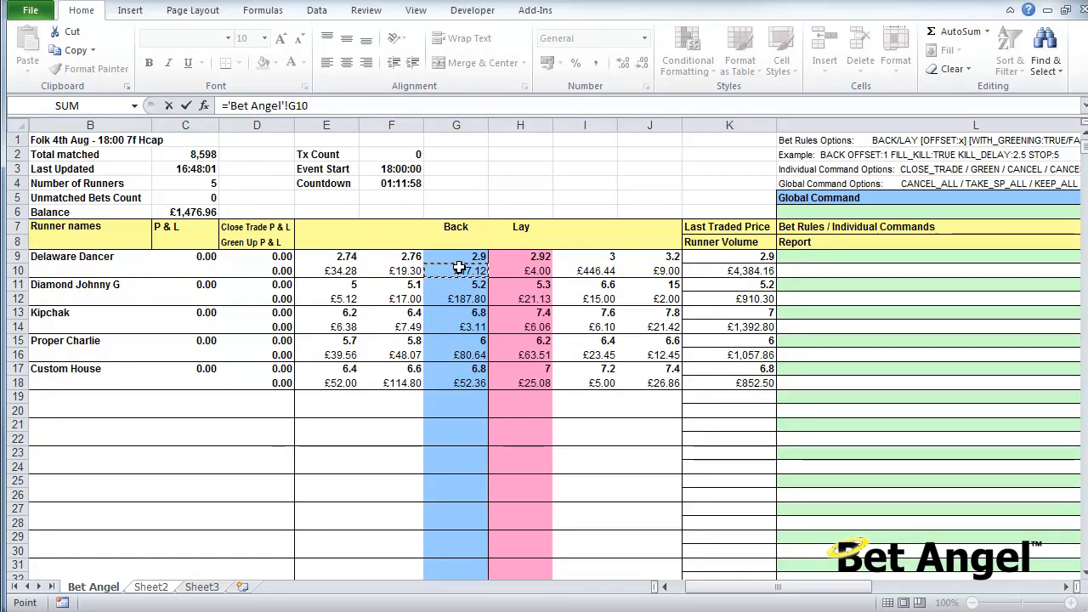
pyautogui.click(149, 587)
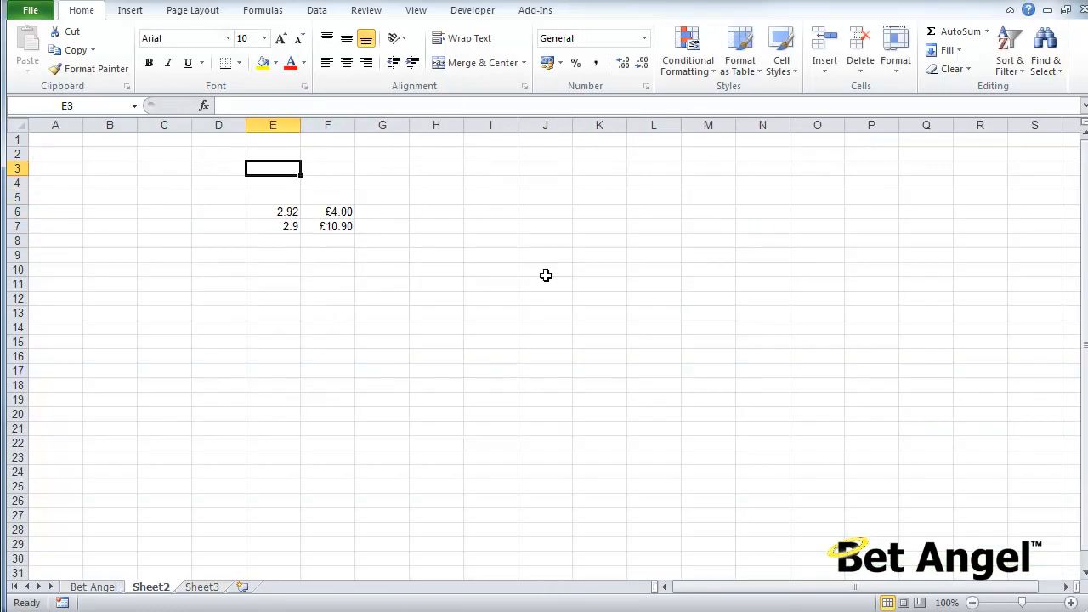
# Label E3 'Time' and link F3 to the market countdown in Bet Angel!F4.
pyautogui.write('Time :')
pyautogui.click(327, 168)
pyautogui.write('=')
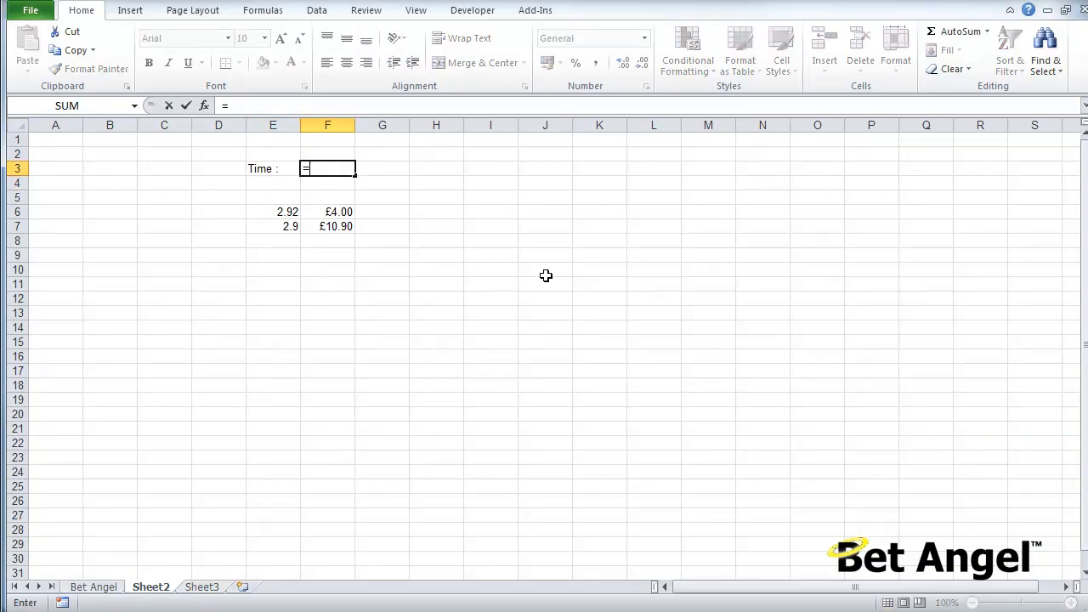
pyautogui.click(92, 587)
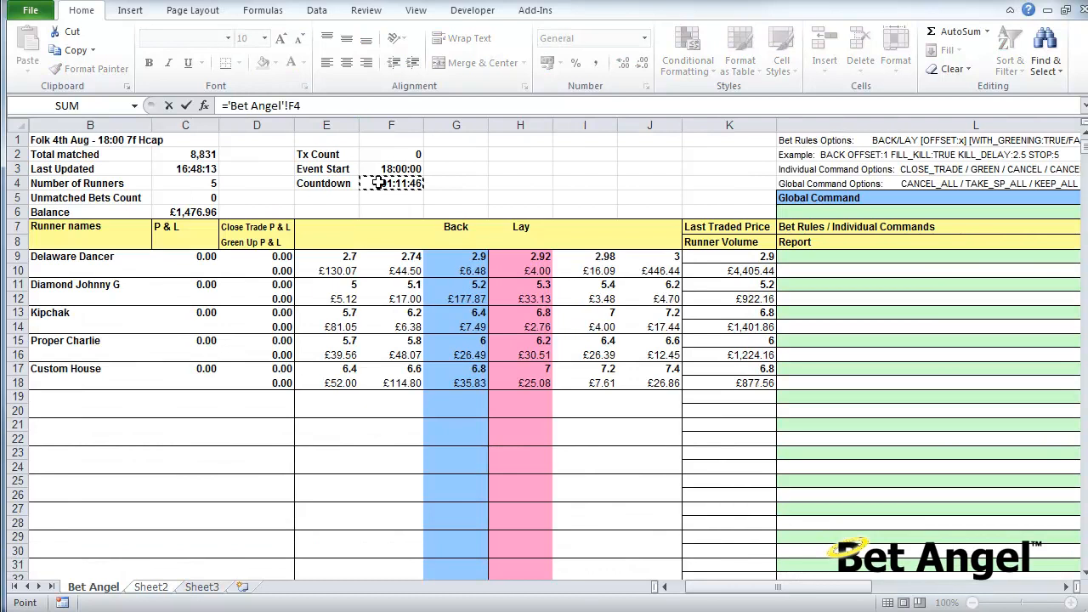
pyautogui.click(149, 586)
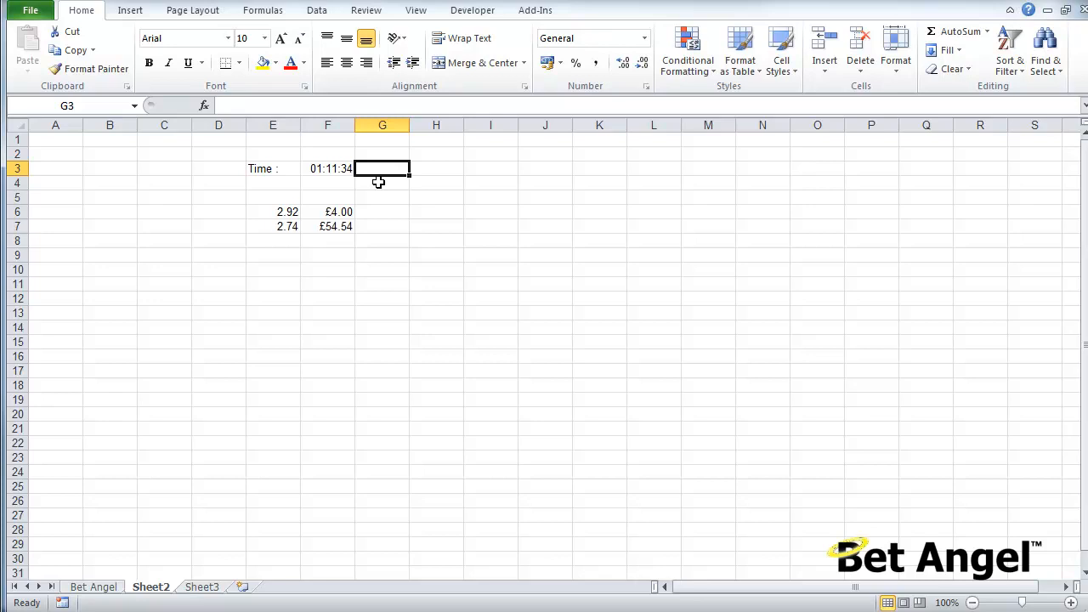
pyautogui.click(92, 587)
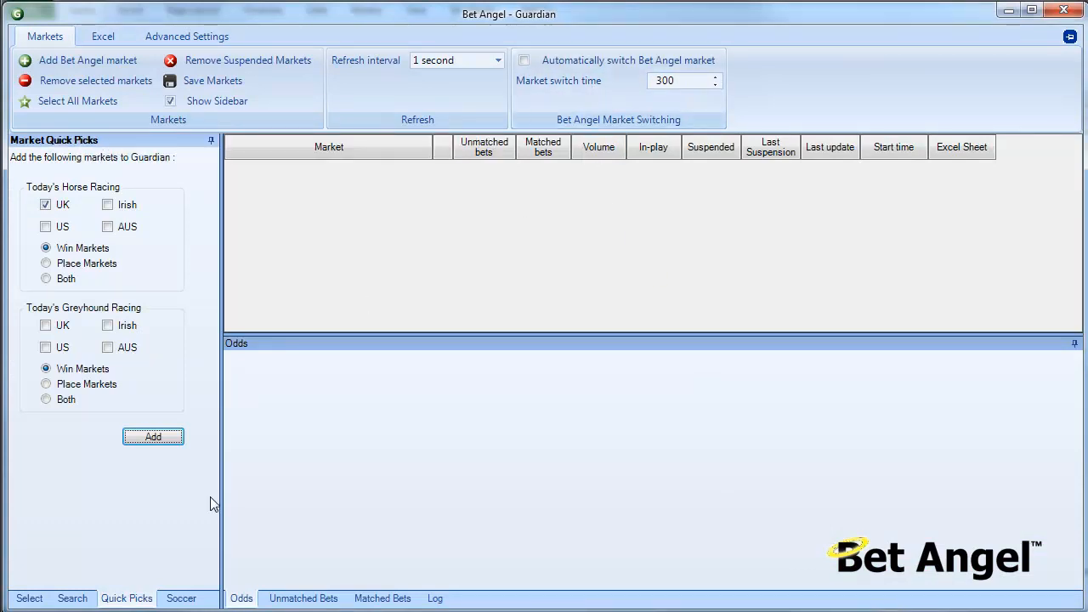
# Add today's UK horse racing win markets from Guardian's Market Quick Picks.
pyautogui.click(153, 435)
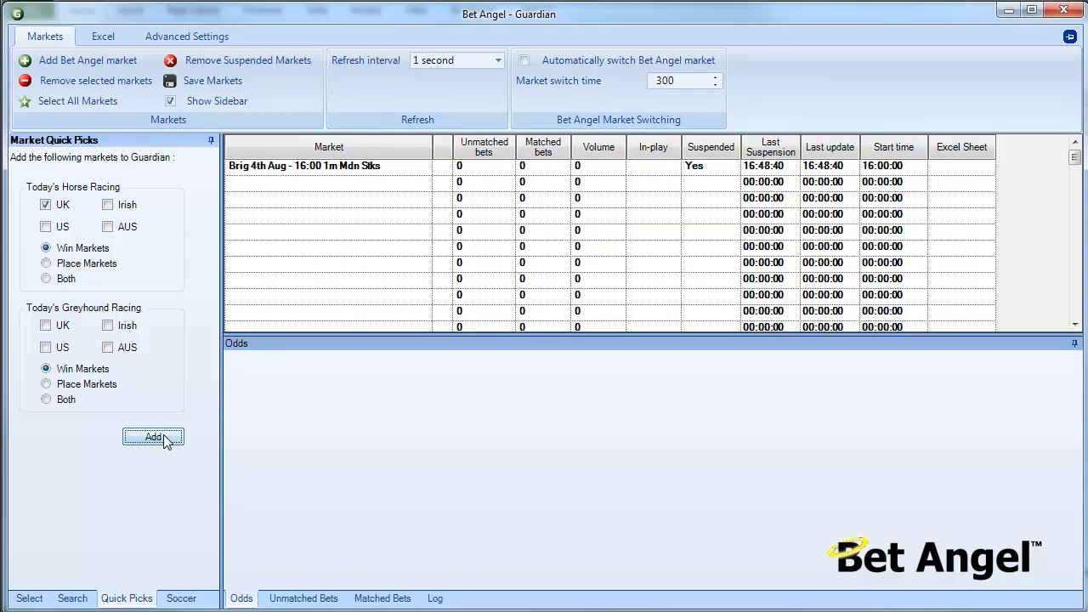
pyautogui.click(153, 436)
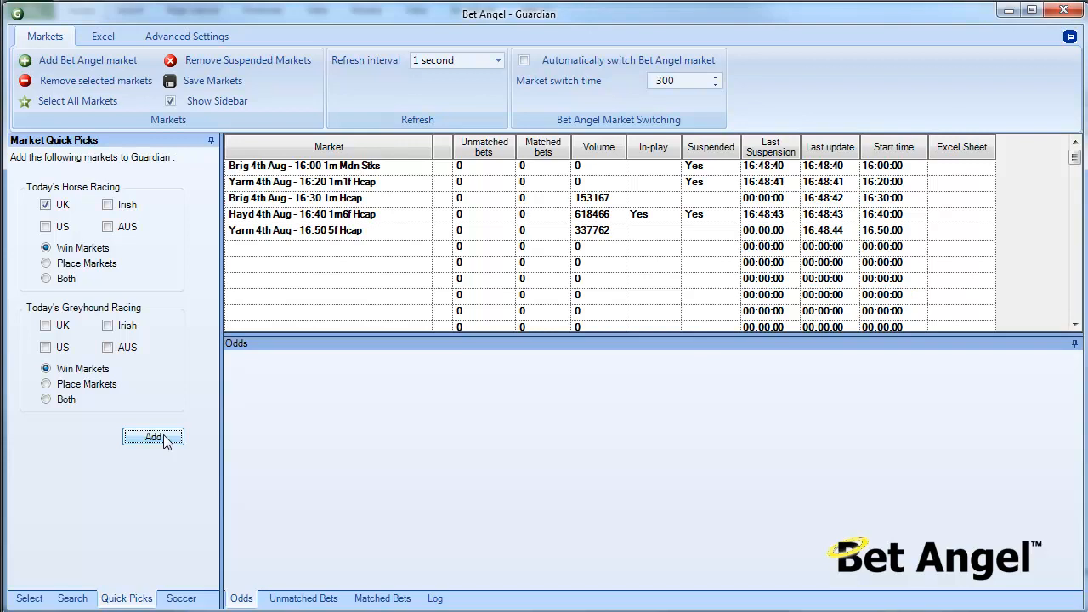
pyautogui.click(153, 437)
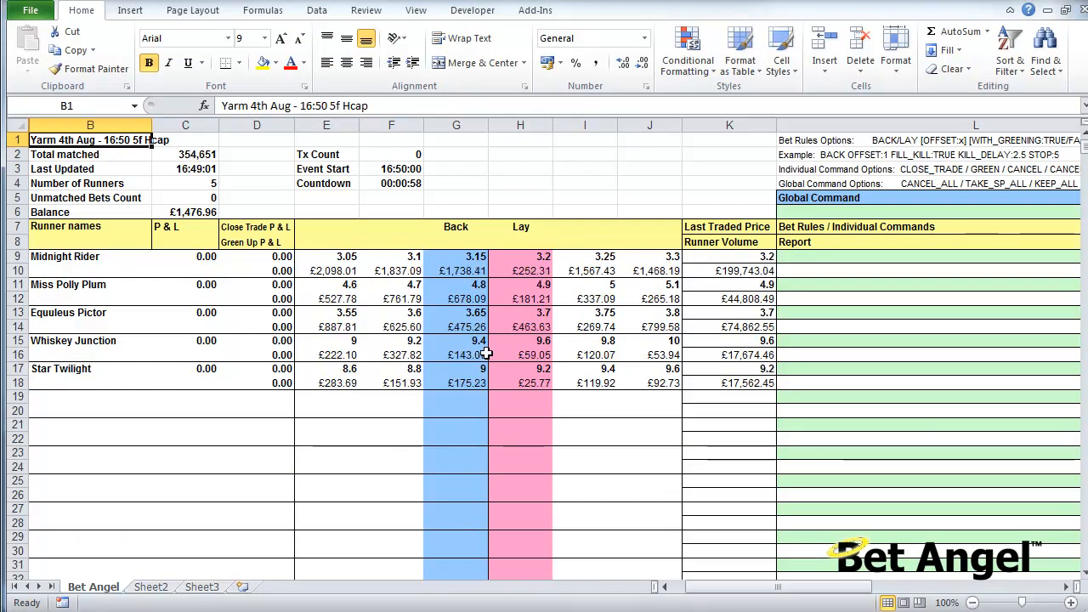
# Check Sheet2's linked Yarm 16:50 prices and countdown, then return to Bet Angel.
pyautogui.click(149, 586)
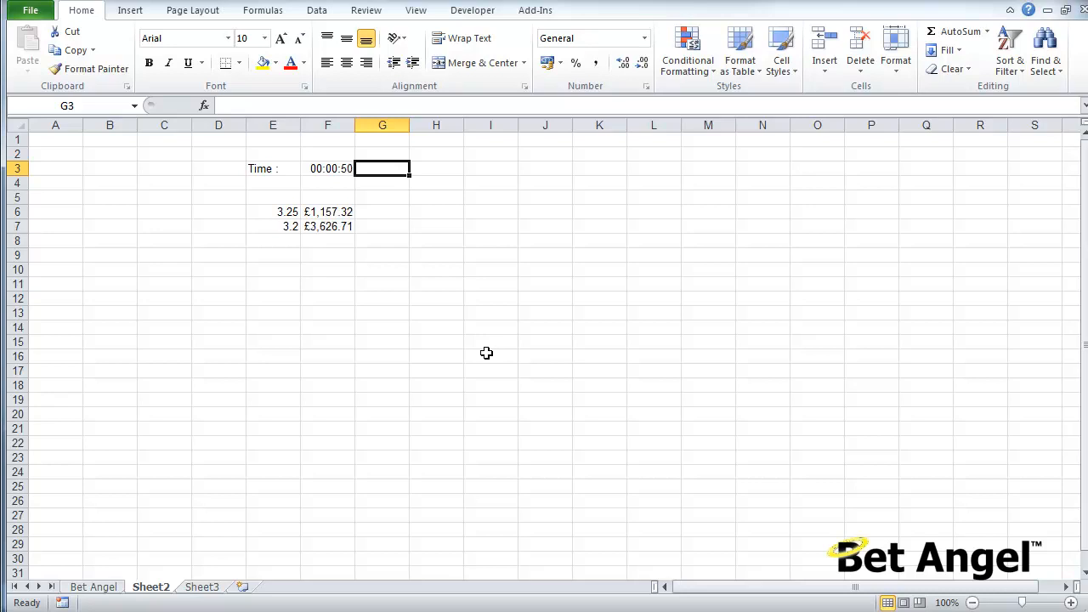
pyautogui.click(92, 586)
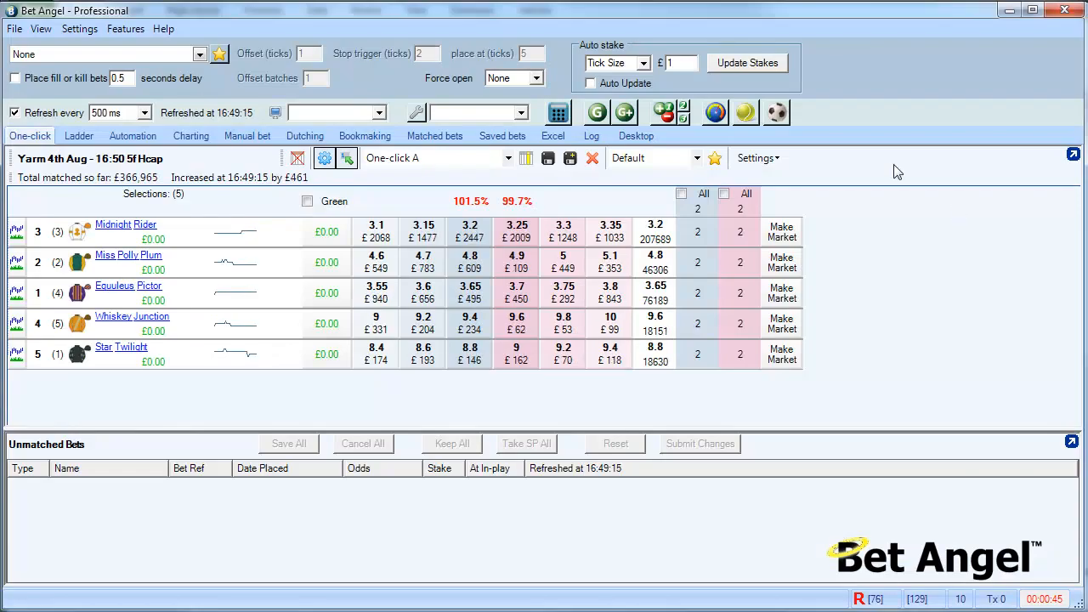
# Reopen the Excel link settings, glance at the workbook picker and confirm the template is connected.
pyautogui.click(552, 136)
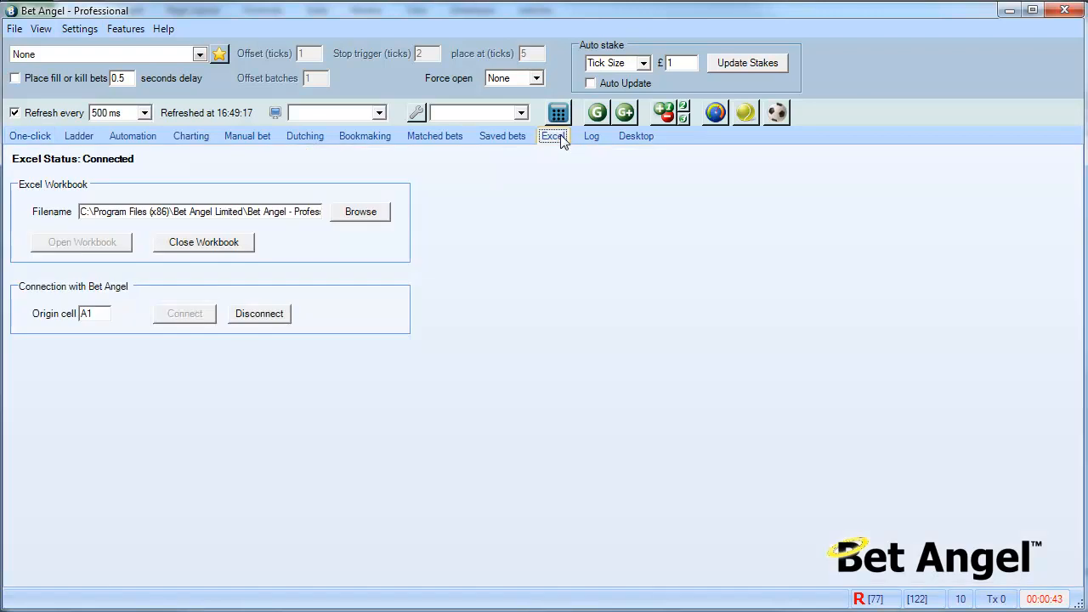
pyautogui.click(360, 211)
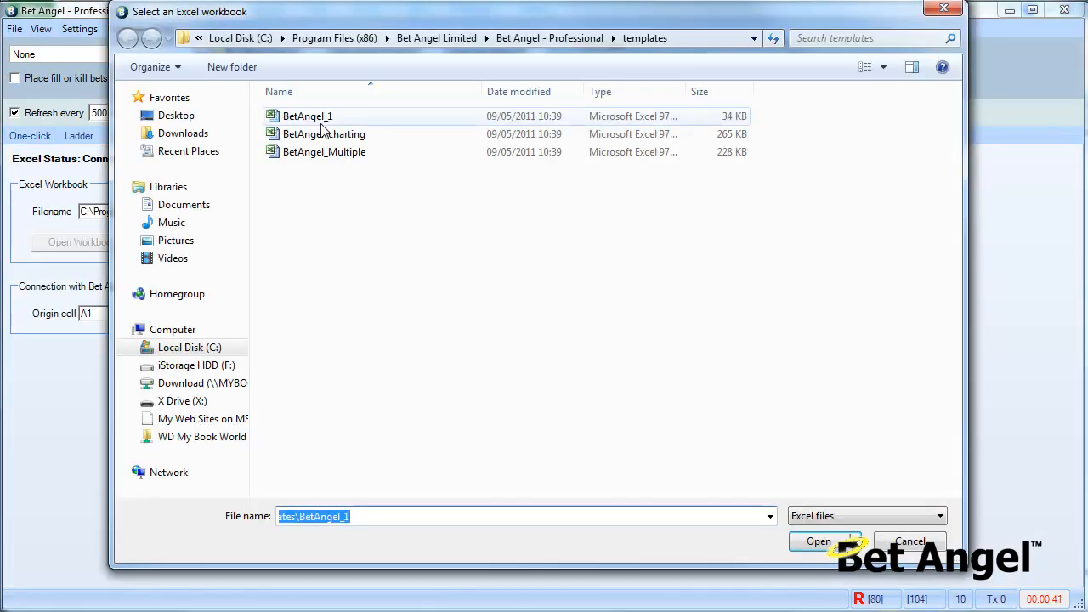
pyautogui.click(818, 540)
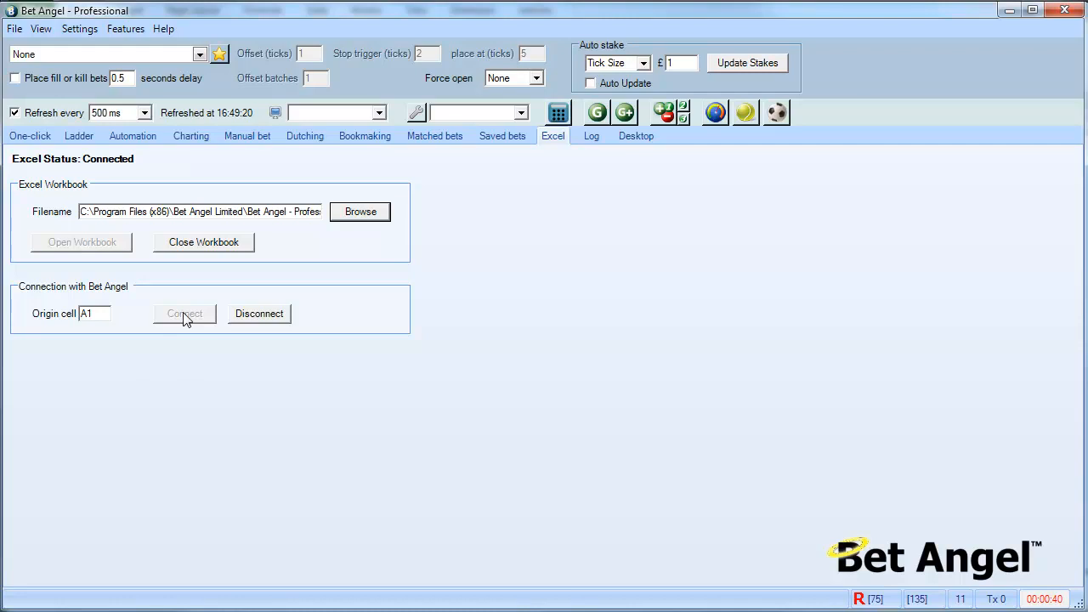
pyautogui.click(184, 313)
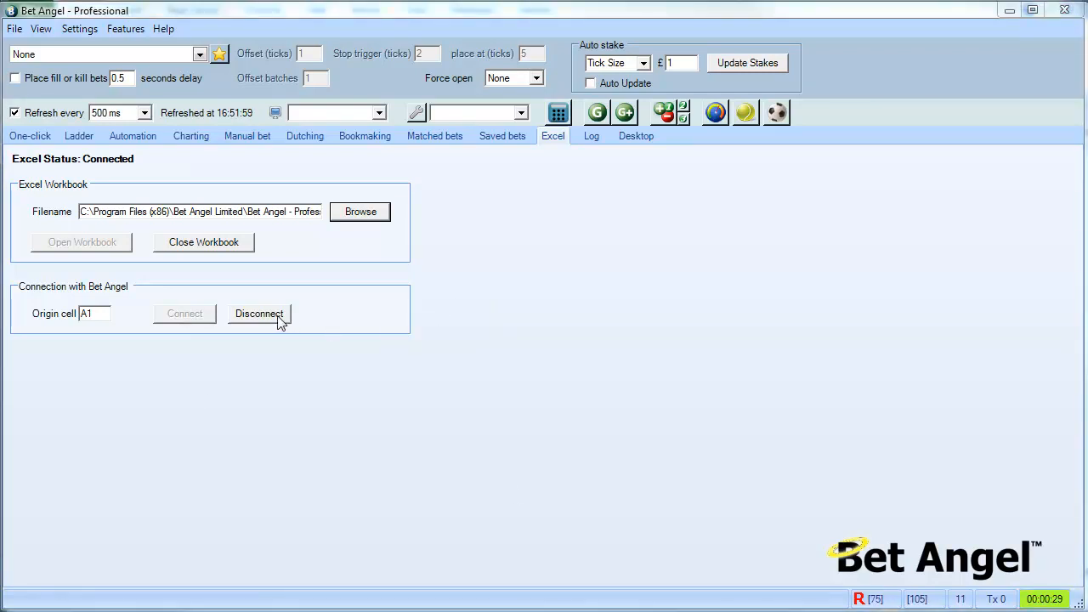
# Disconnect from Excel, close the linked workbook and return to Guardian's market list.
pyautogui.click(258, 313)
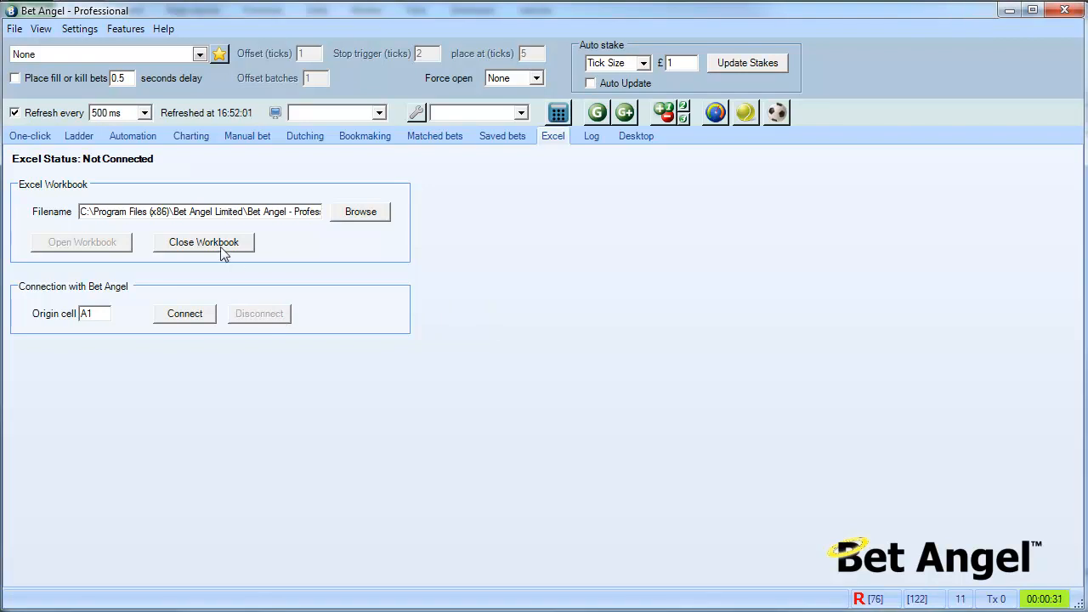
pyautogui.click(204, 242)
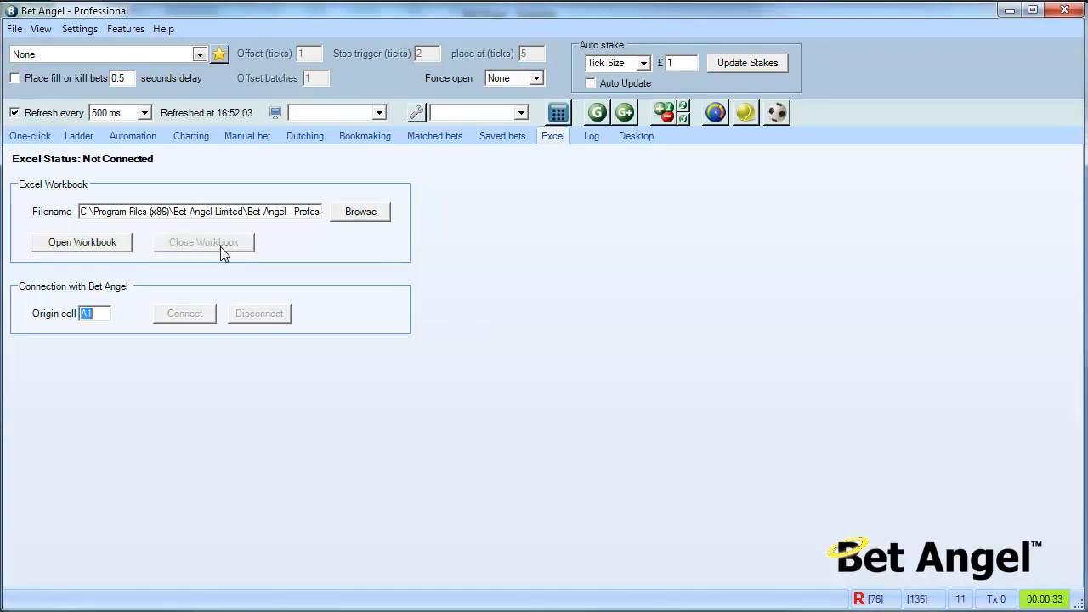
pyautogui.click(31, 136)
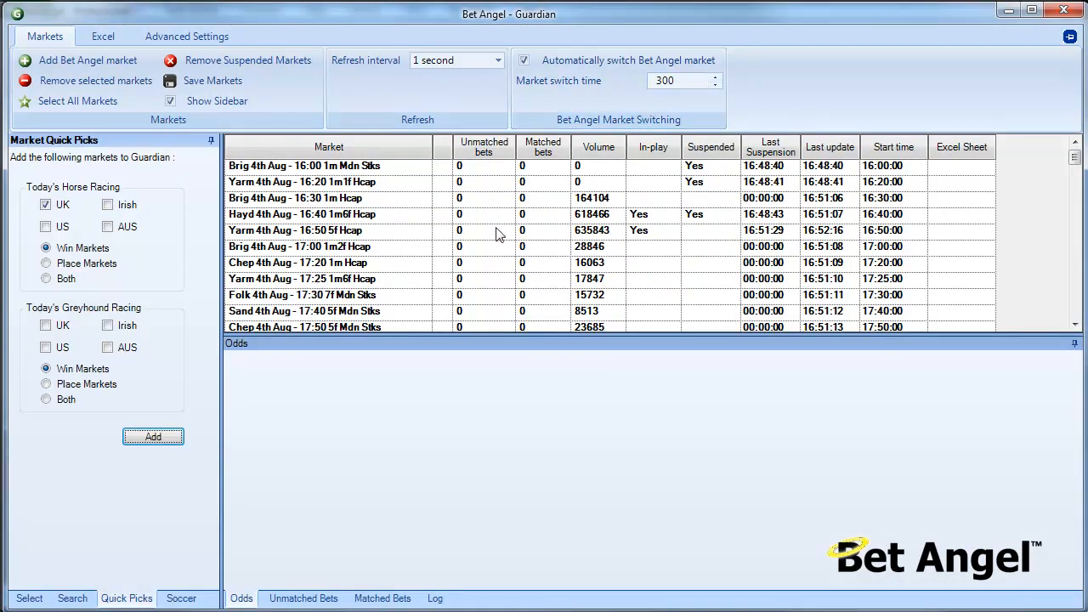
# Remove all horse racing markets and list only Soccer Mystic-supported fixtures.
pyautogui.click(78, 101)
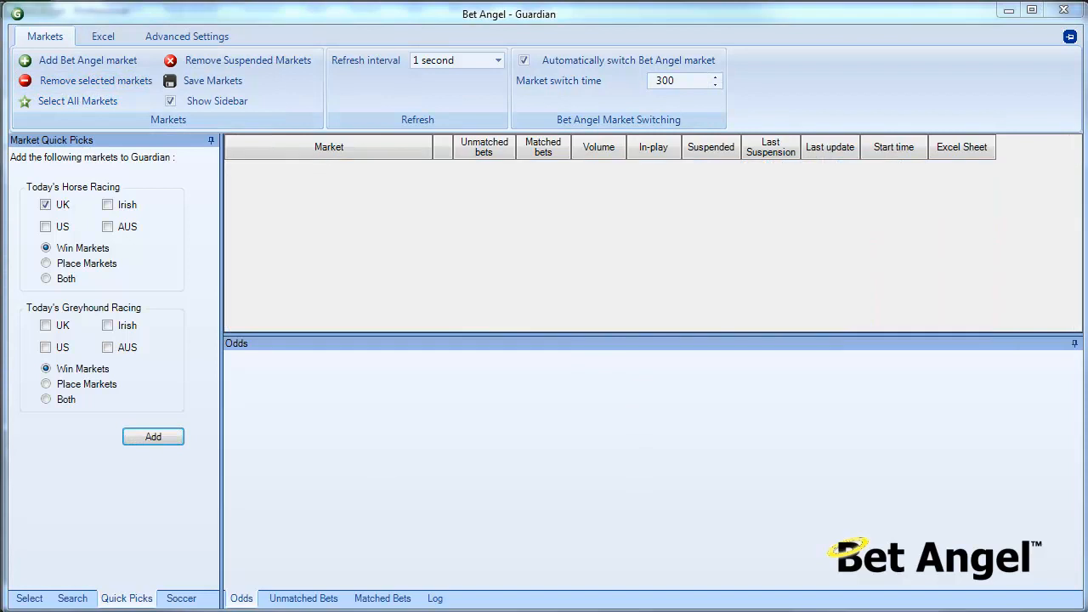
pyautogui.click(181, 598)
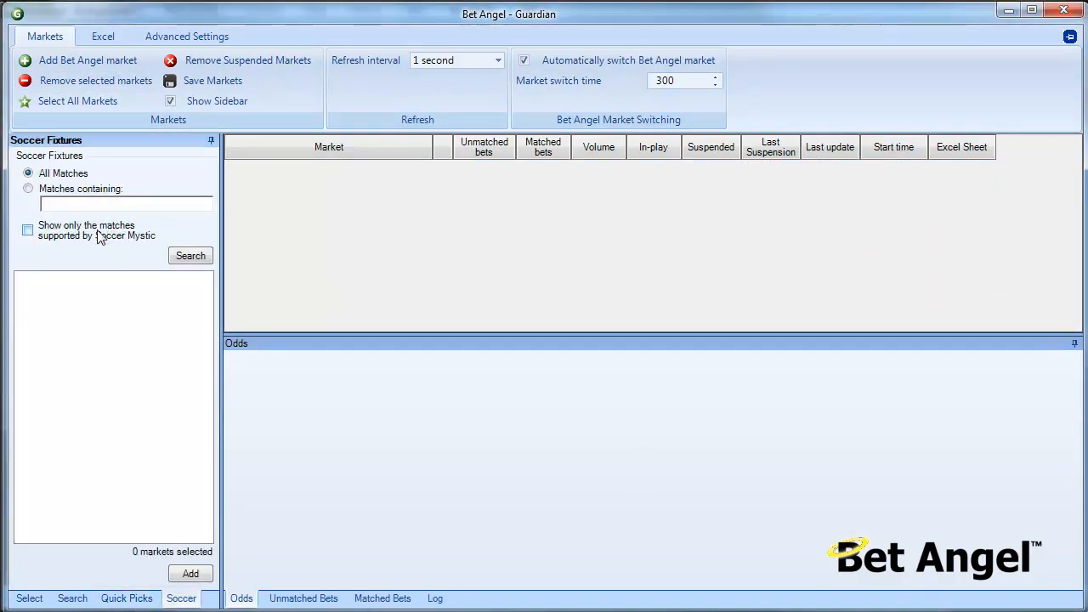
pyautogui.click(191, 255)
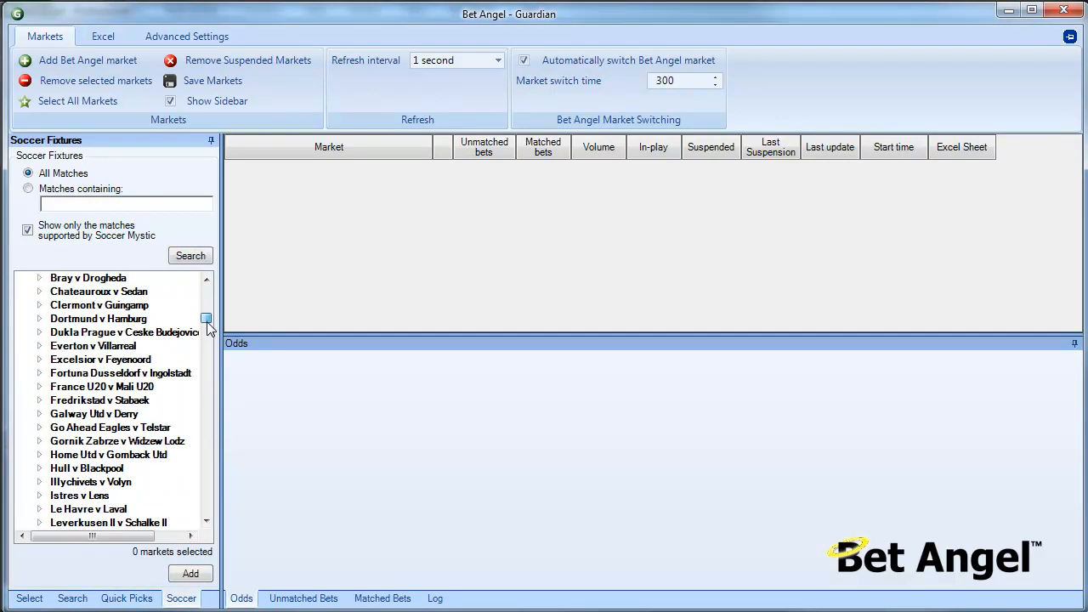
# Scroll the soccer fixture list down to Man City v Man Utd.
pyautogui.scroll(-3)
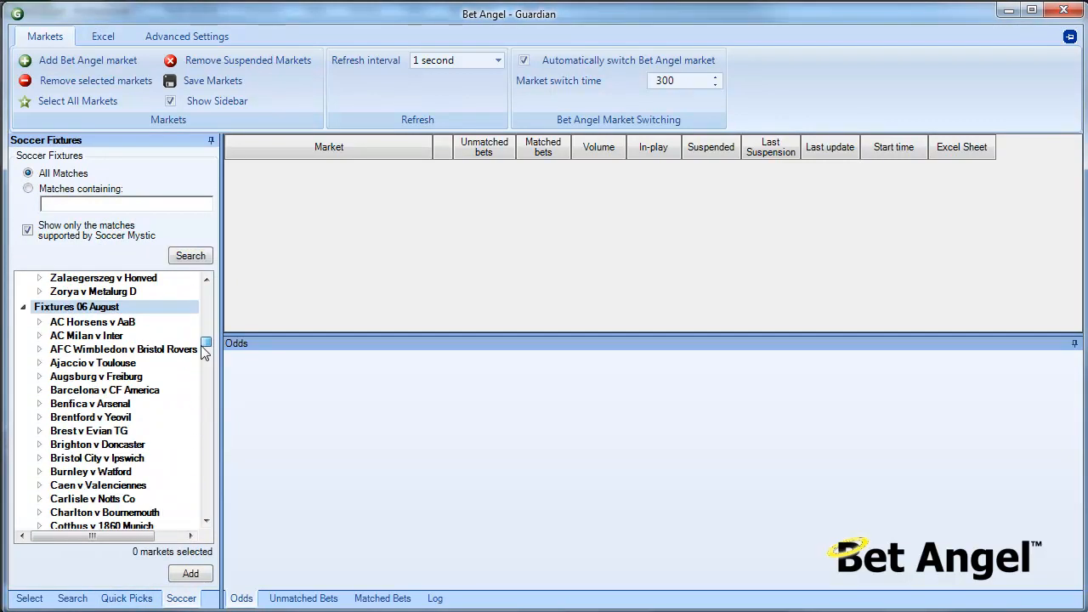
pyautogui.scroll(-3)
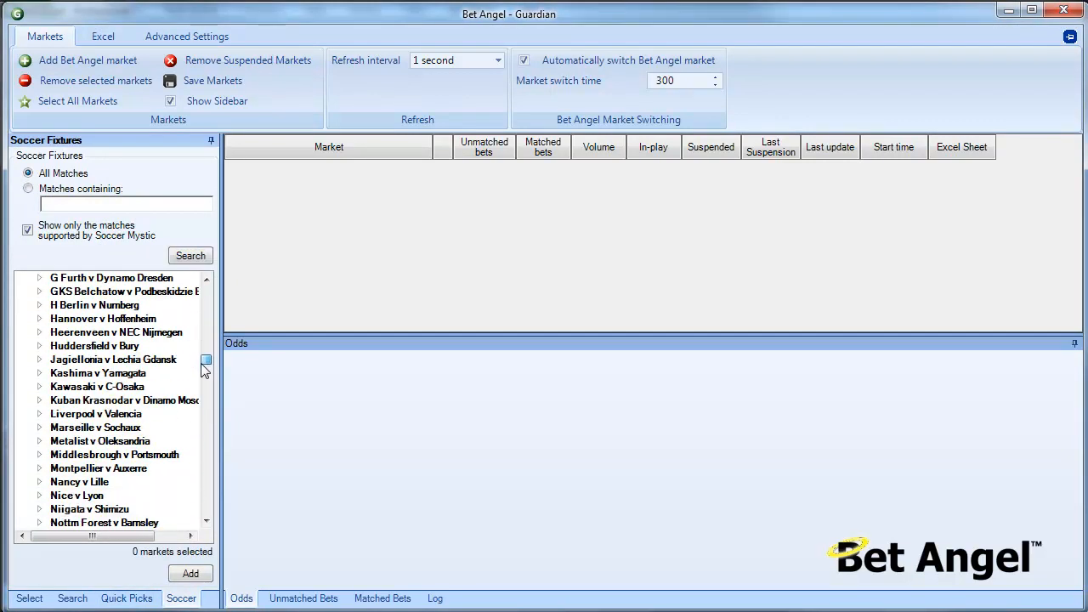
pyautogui.scroll(-3)
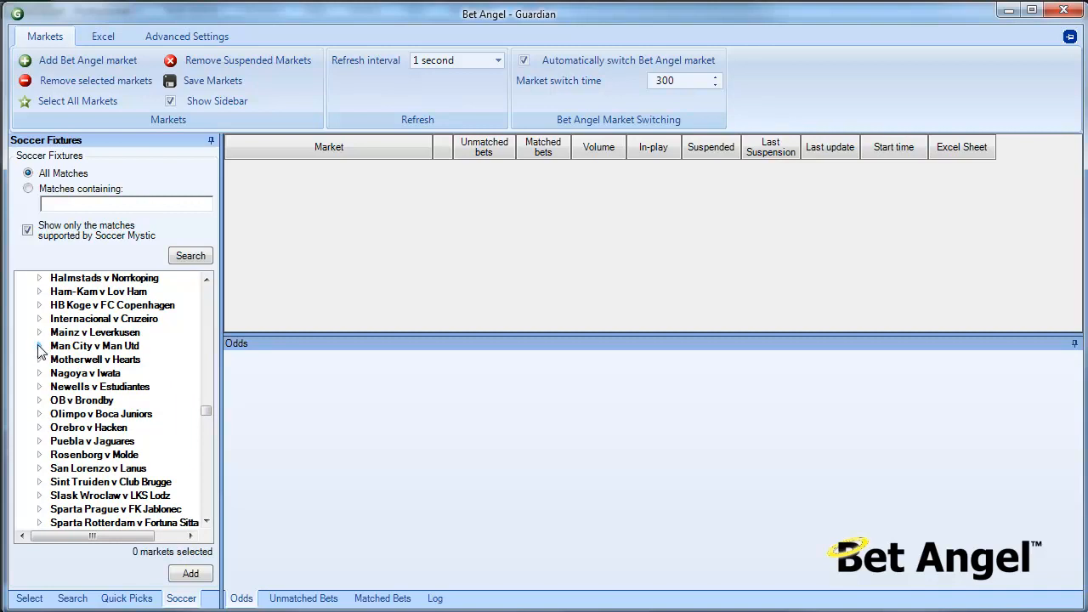
# Expand Man City v Man Utd and add its Correct Score, HT/FT, Half Time, Match Odds and Over/Under 2.5/3.5/4.5 markets.
pyautogui.click(39, 347)
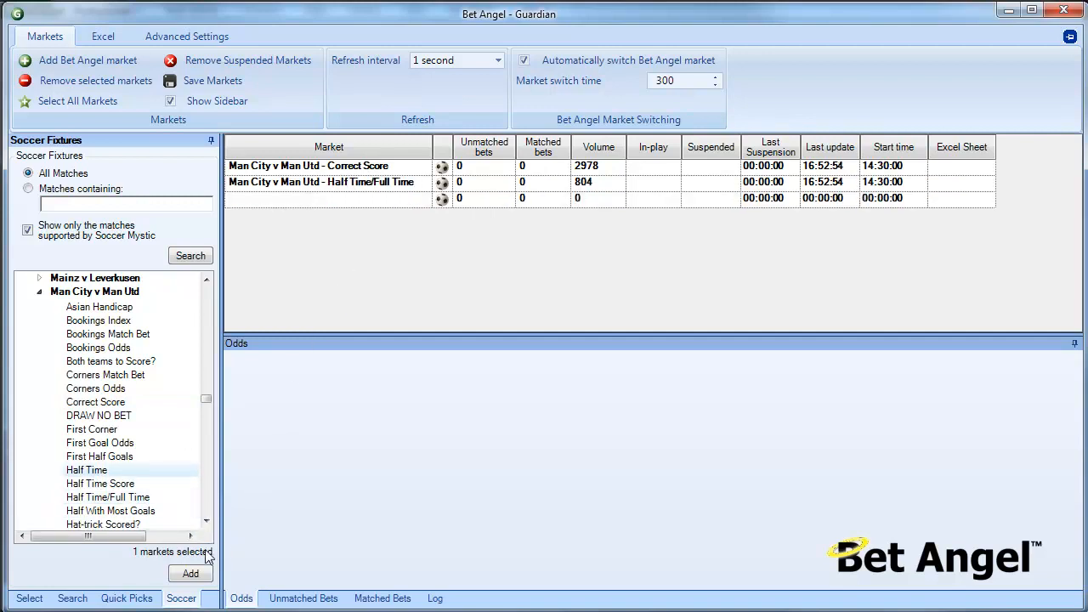
pyautogui.click(207, 521)
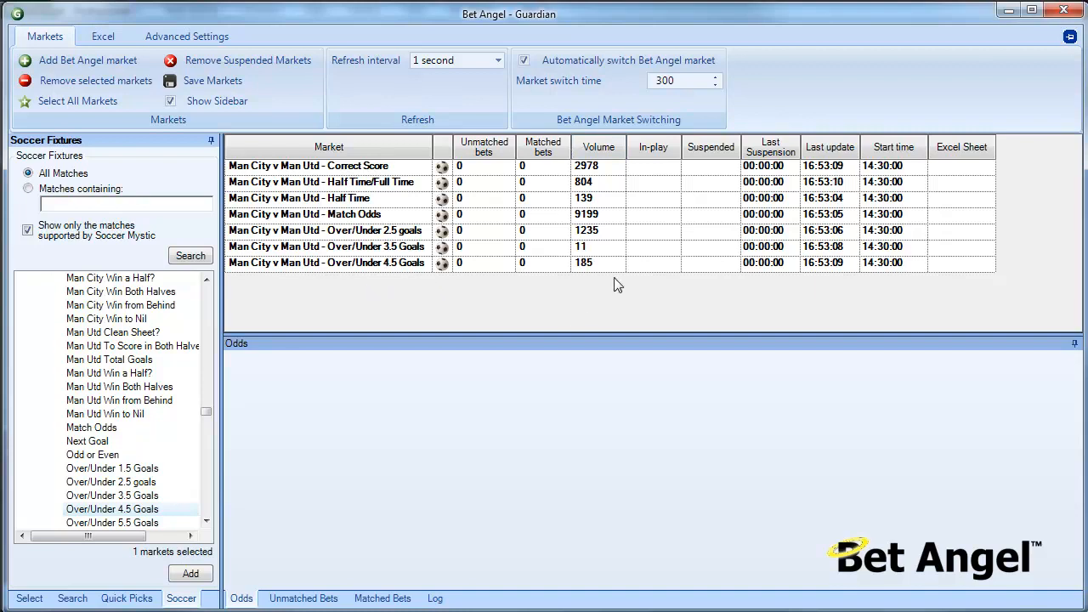
pyautogui.moveTo(578, 259)
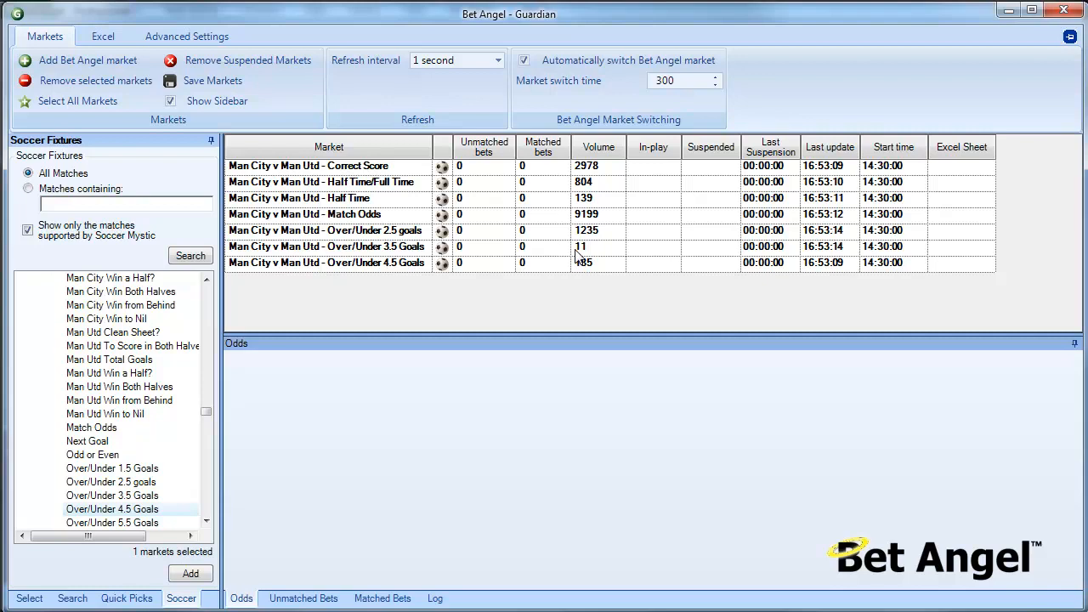
pyautogui.moveTo(395, 184)
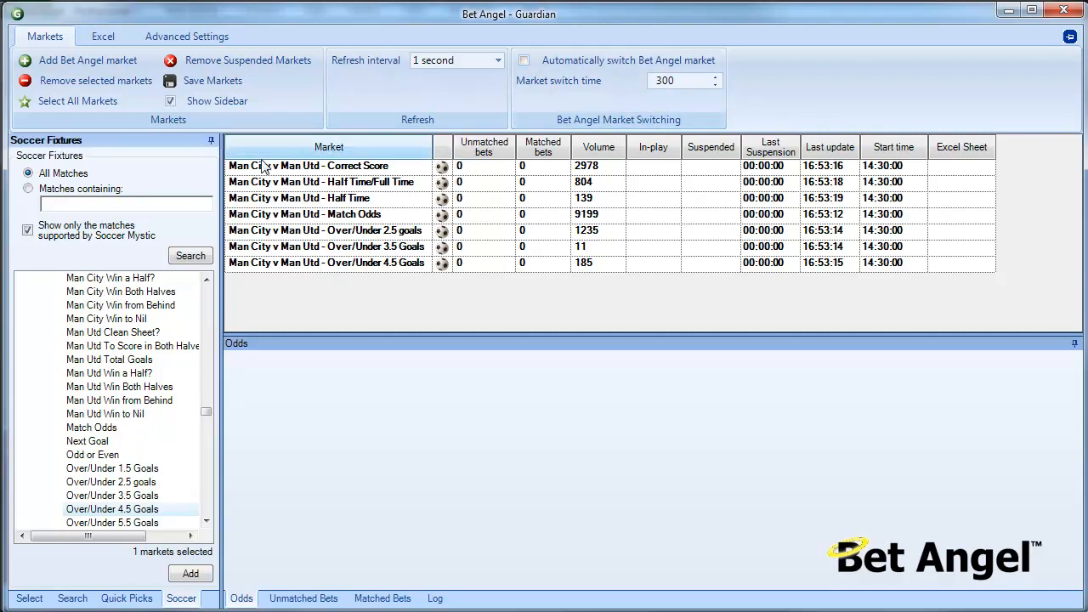
pyautogui.moveTo(89, 60)
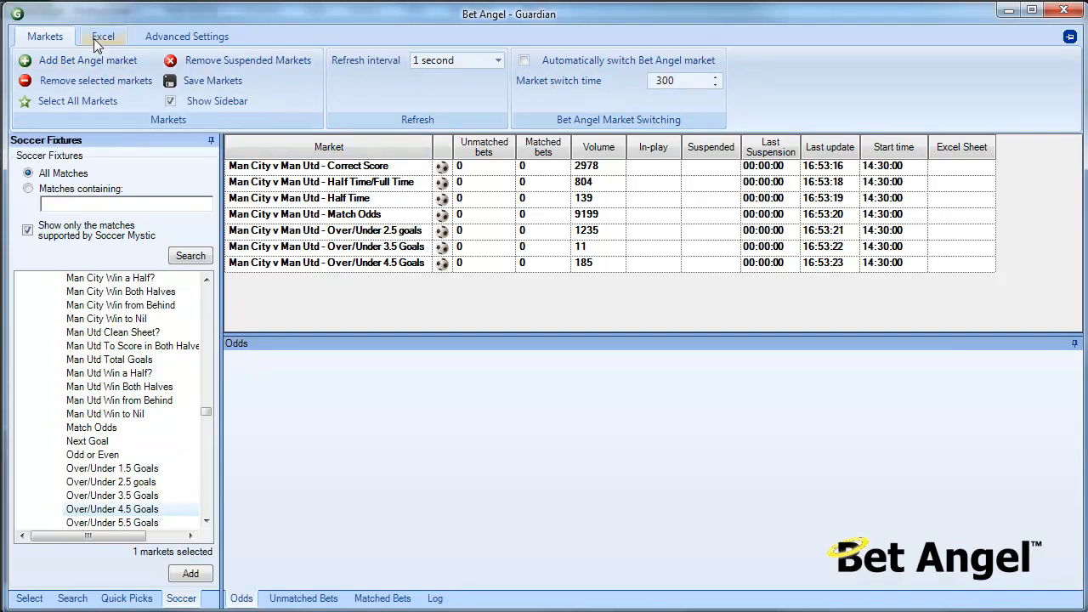
# Browse the templates folder and open the BetAngel_Multiple workbook, status still not connected.
pyautogui.click(102, 36)
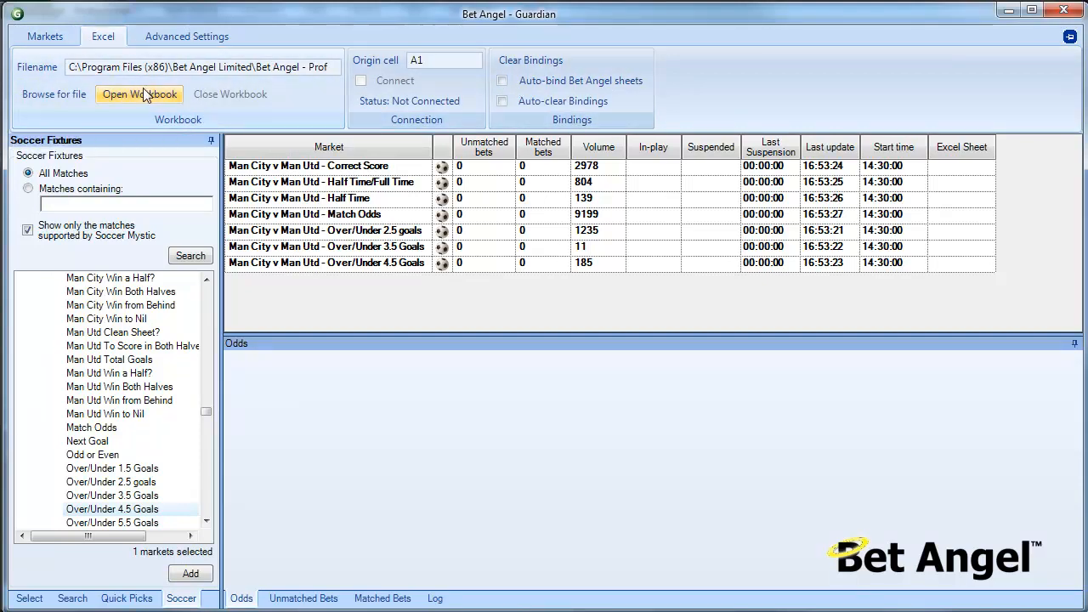
pyautogui.moveTo(140, 102)
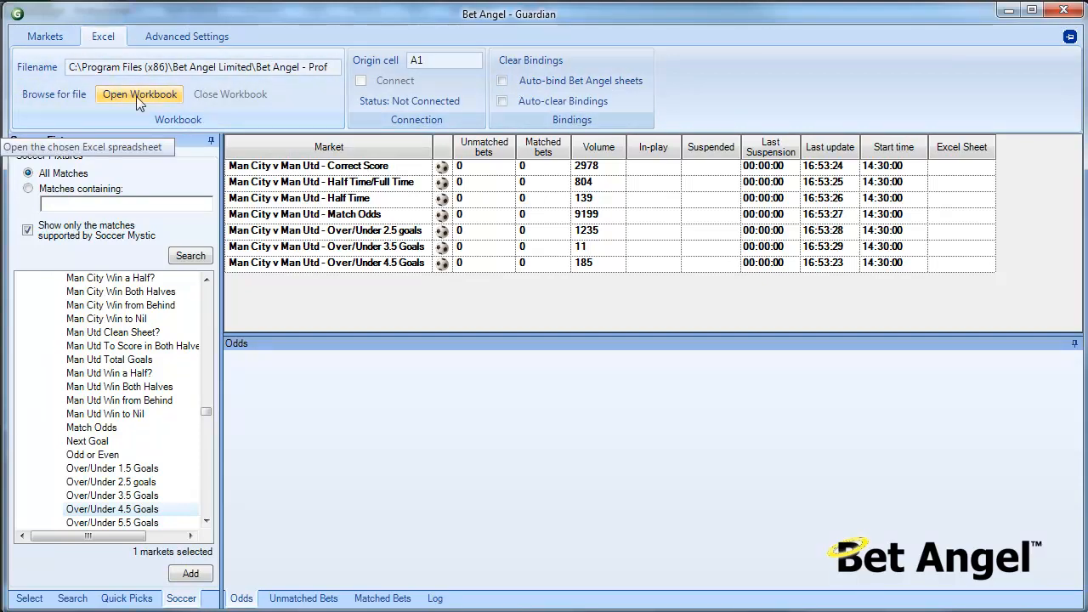
pyautogui.click(139, 95)
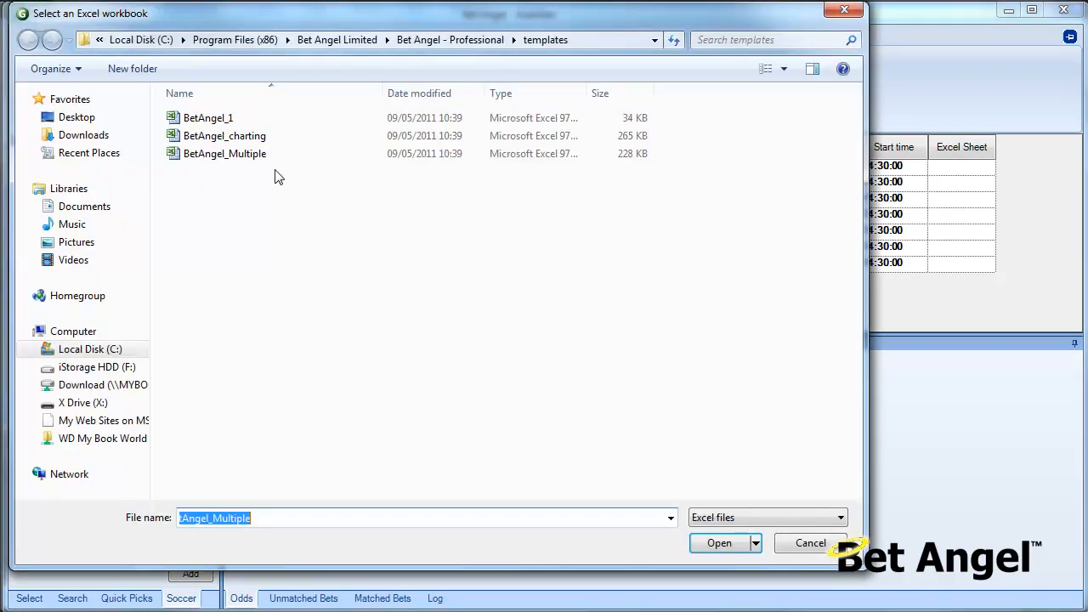
pyautogui.click(719, 542)
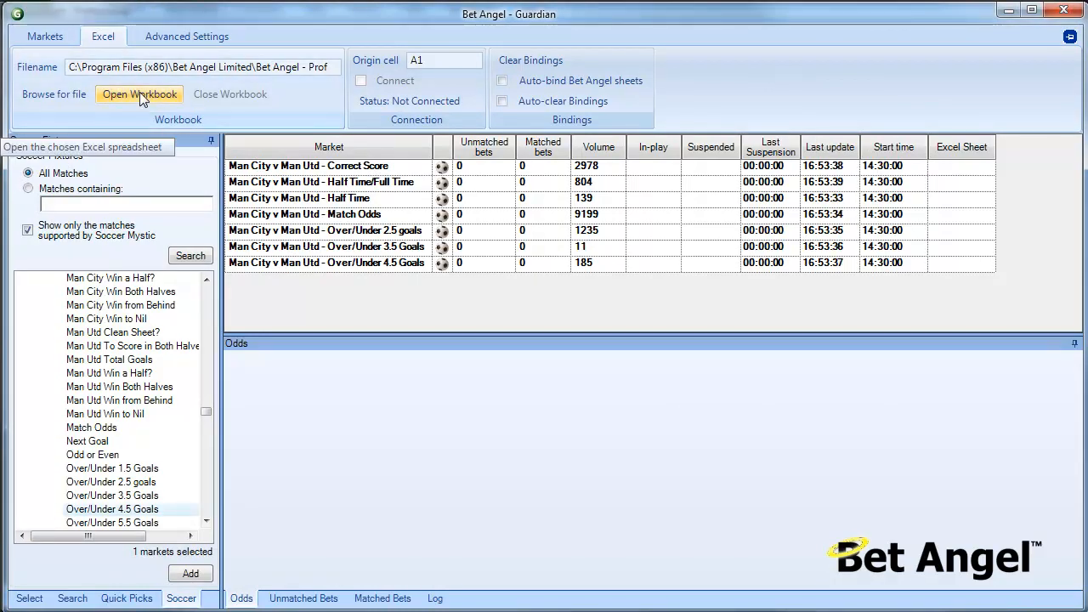
pyautogui.click(140, 95)
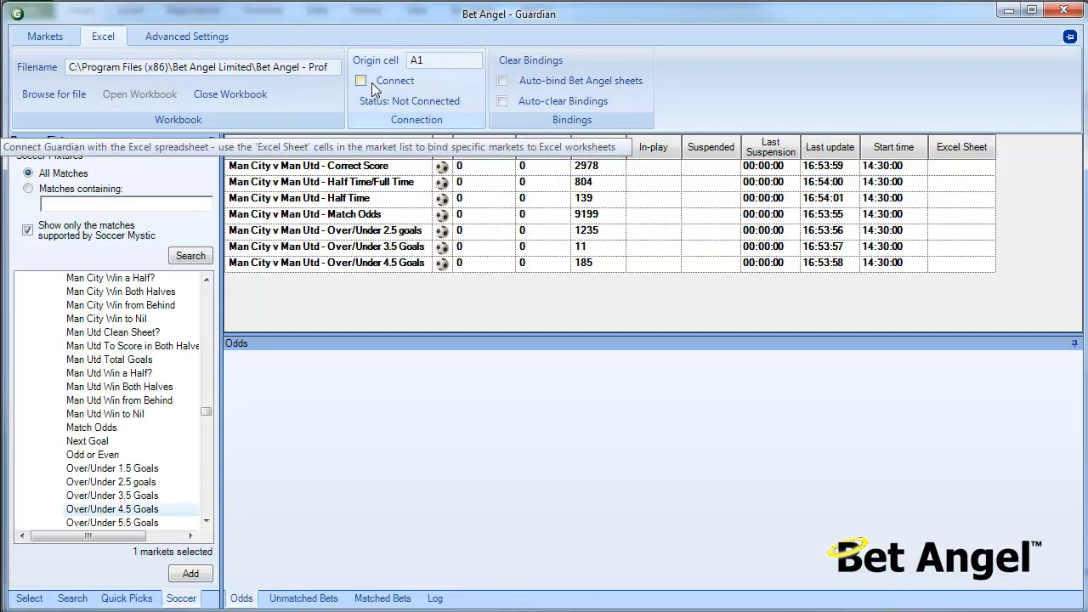
# Connect Guardian to the BetAngel_Multiple workbook and auto-bind all seven markets to Bet Angel sheets.
pyautogui.click(361, 80)
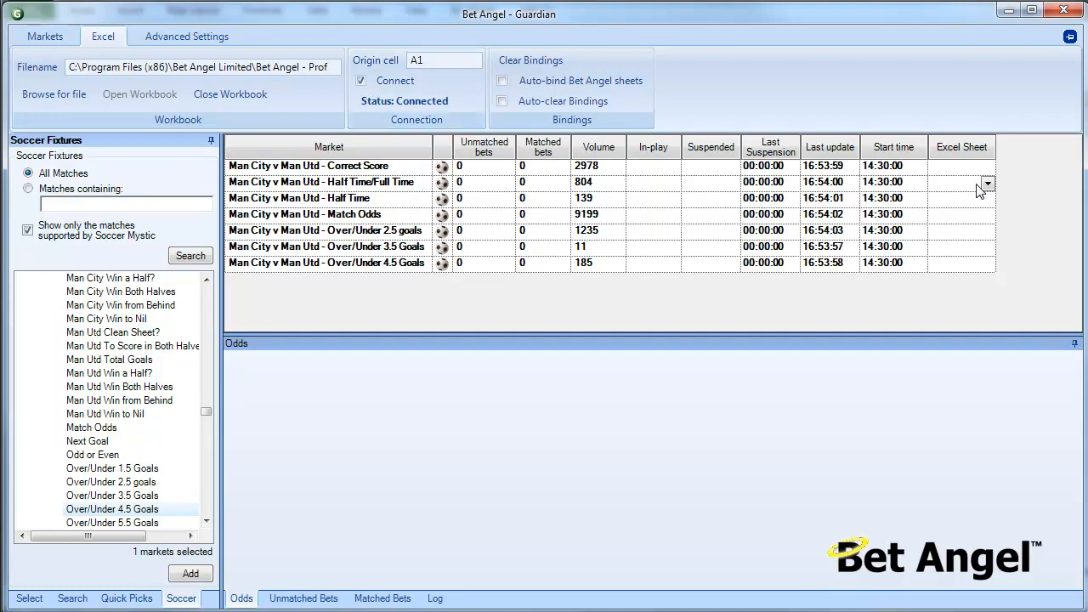
pyautogui.click(986, 182)
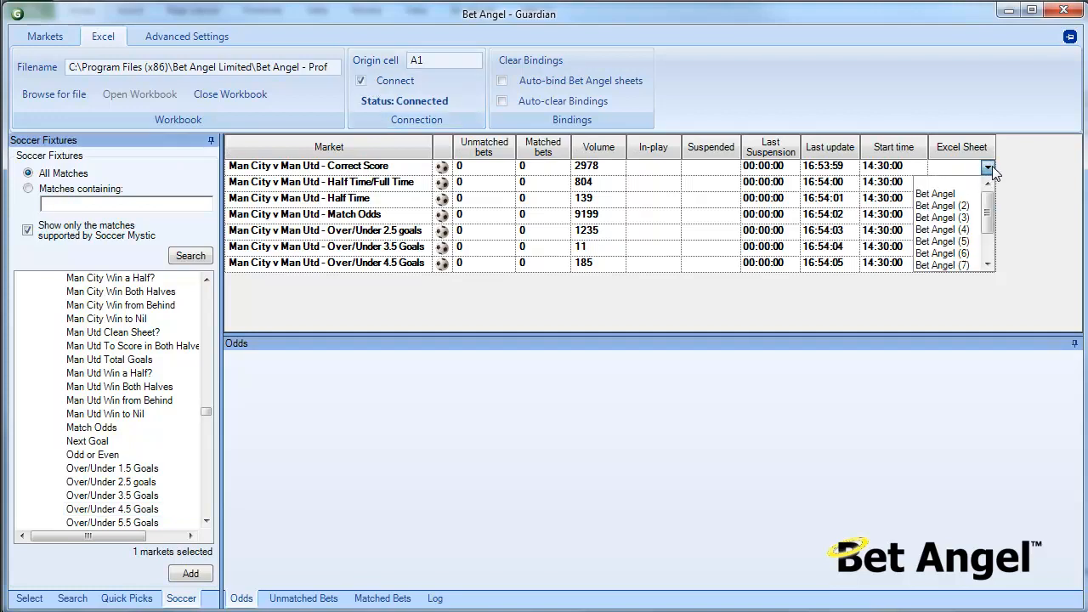
pyautogui.click(987, 166)
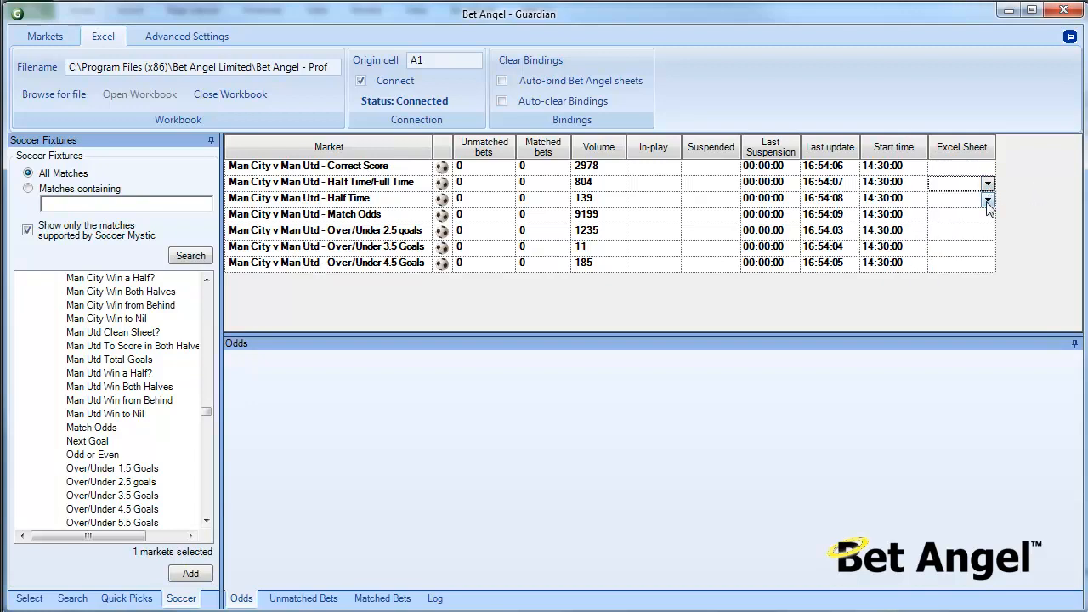
pyautogui.click(986, 232)
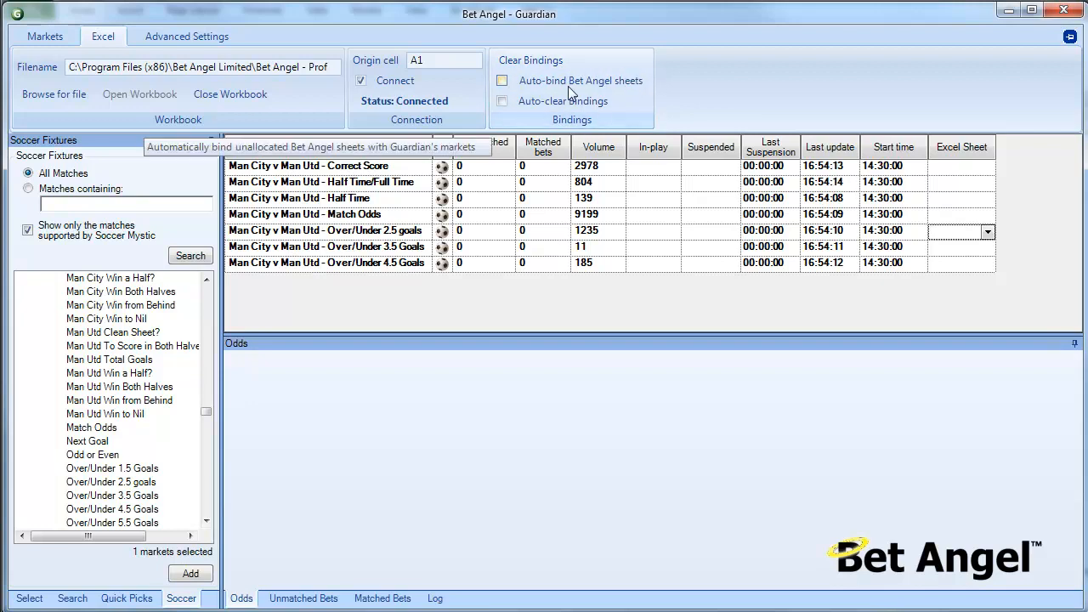
pyautogui.click(501, 79)
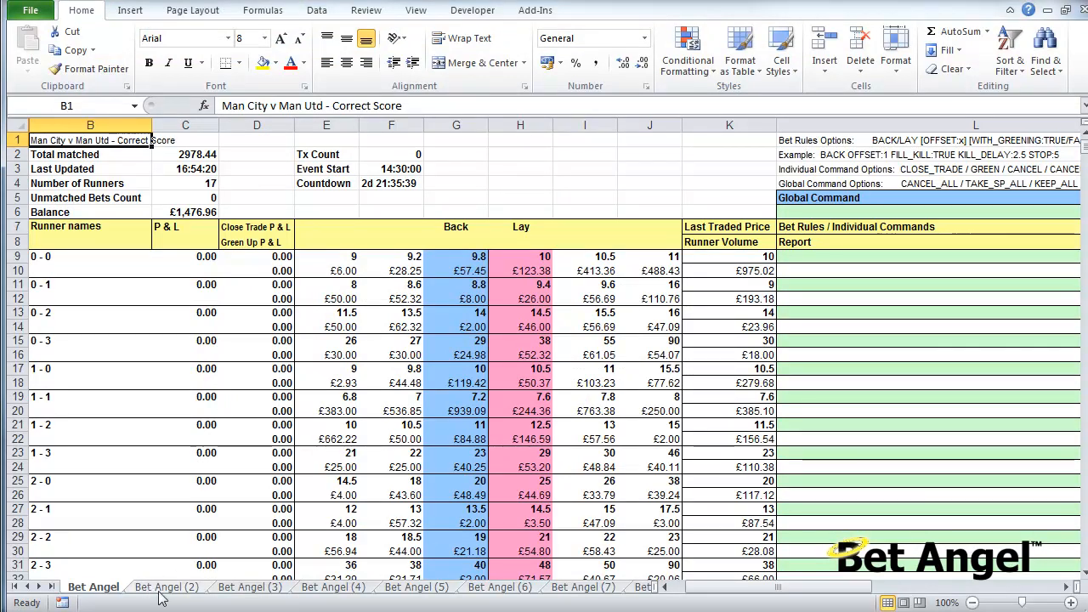
# Review sheets Bet Angel (3), (8), Over/Under 2.5, Half Time and Half Time/Full Time to confirm distinct markets.
pyautogui.click(250, 586)
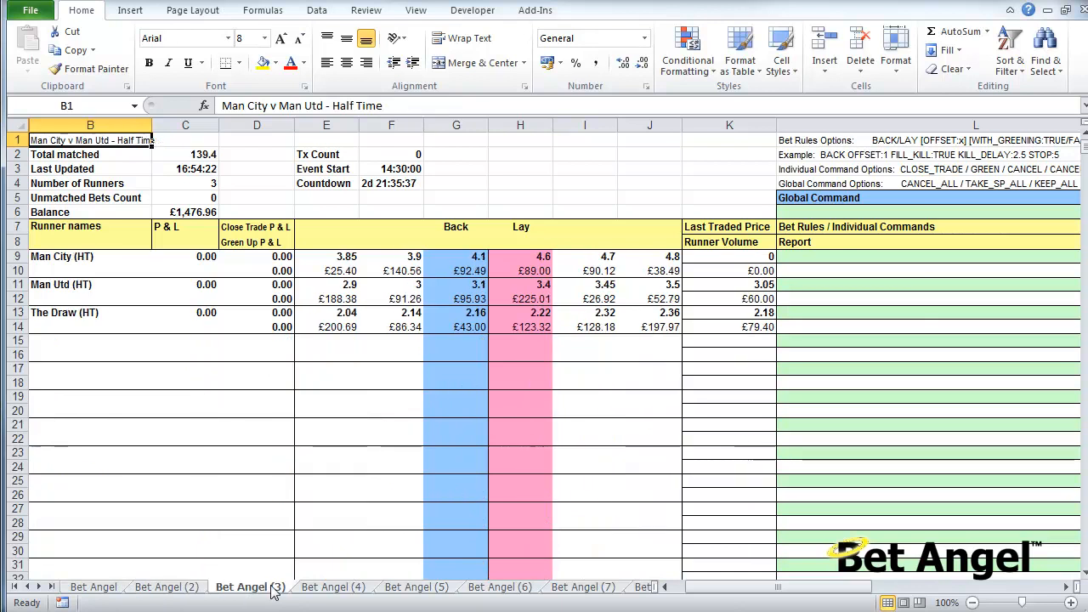
pyautogui.click(500, 586)
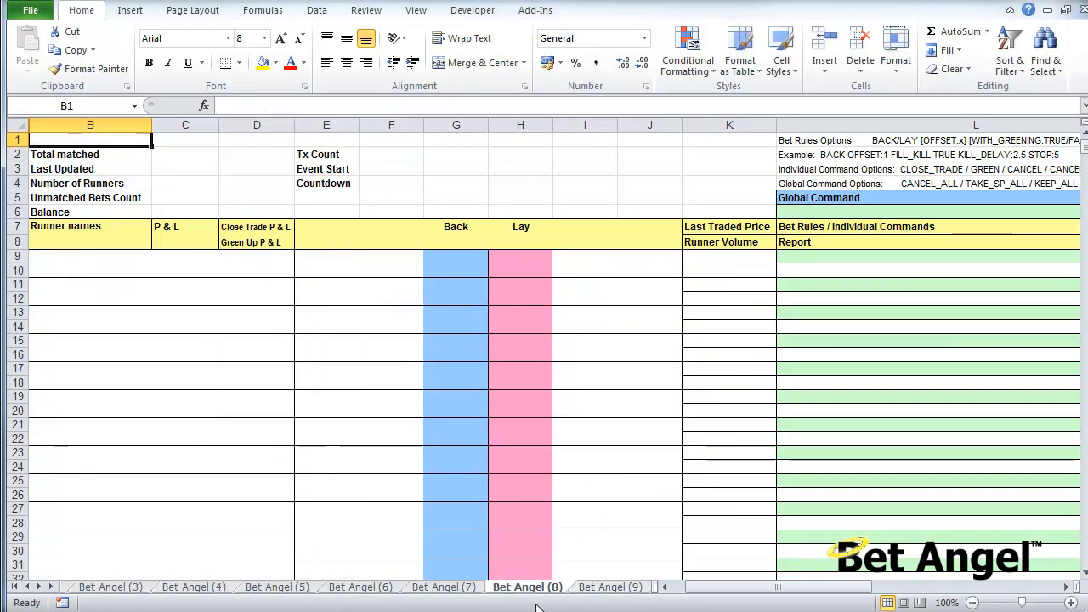
pyautogui.click(442, 587)
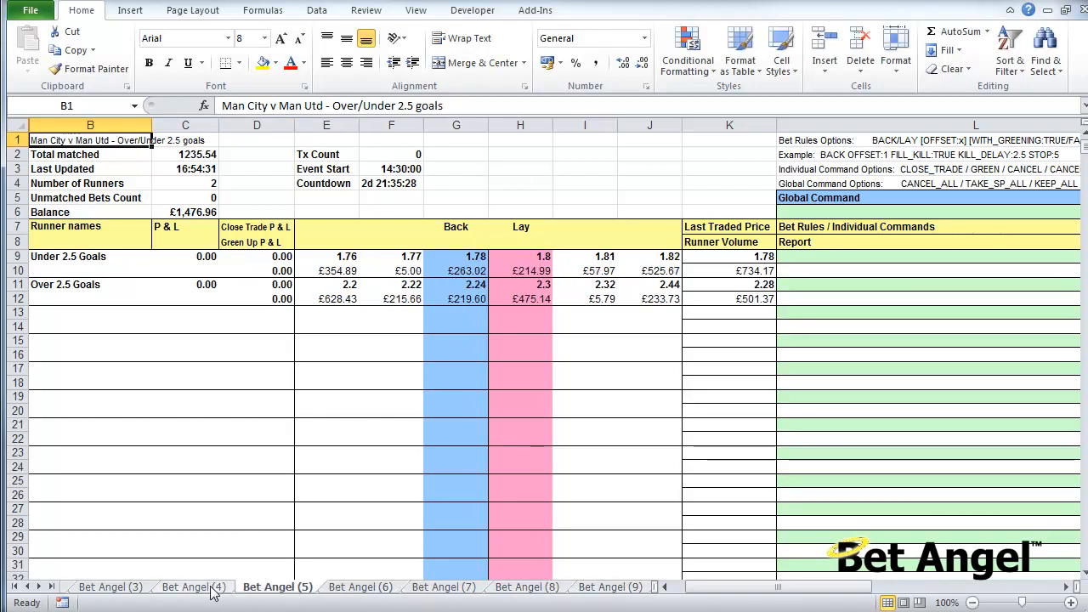
pyautogui.click(110, 586)
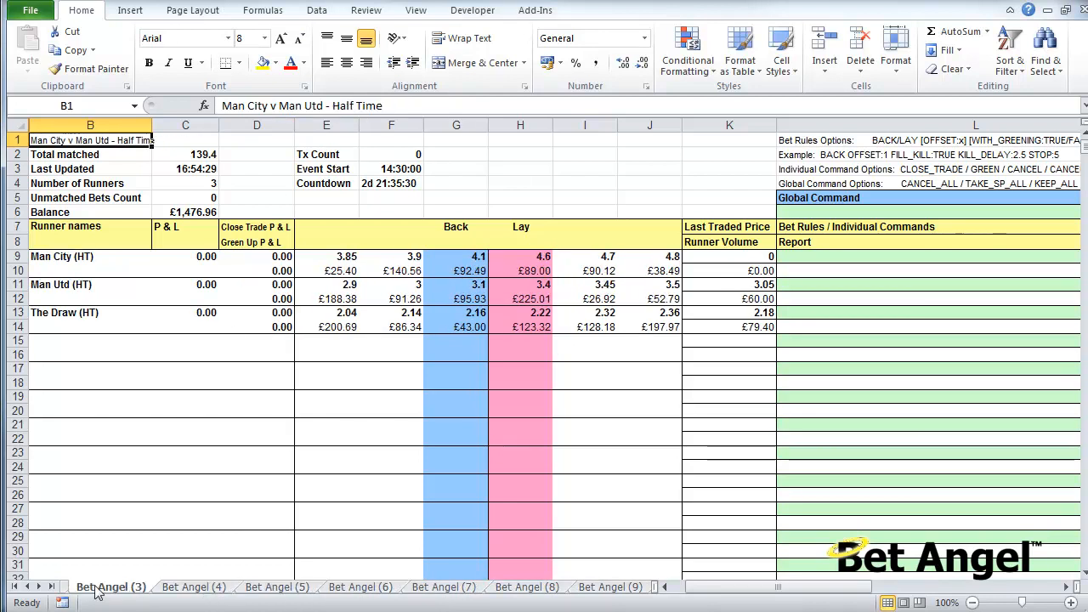
pyautogui.click(28, 586)
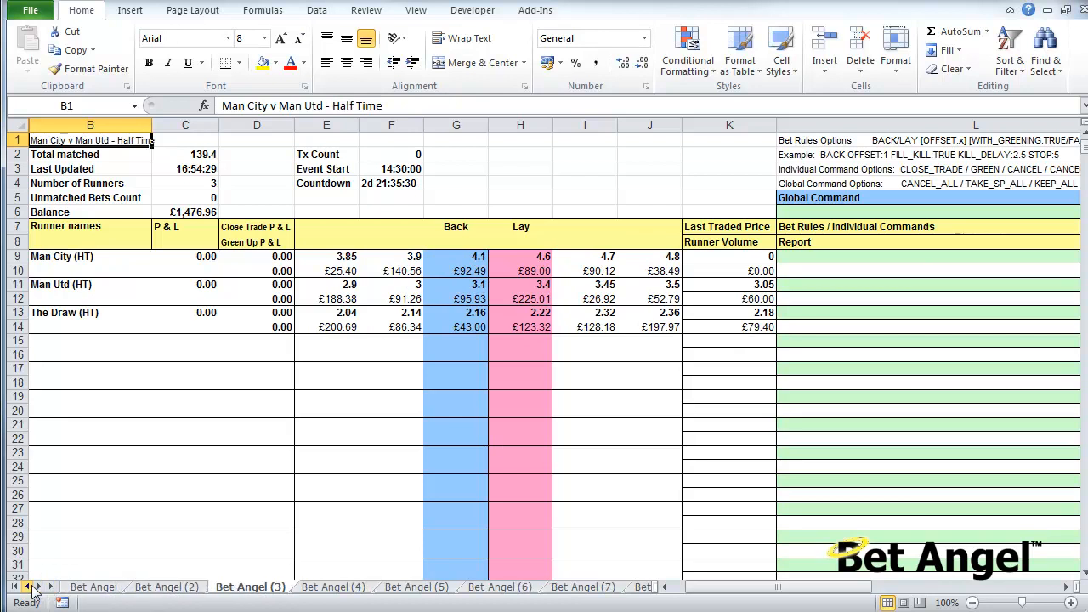
pyautogui.click(167, 587)
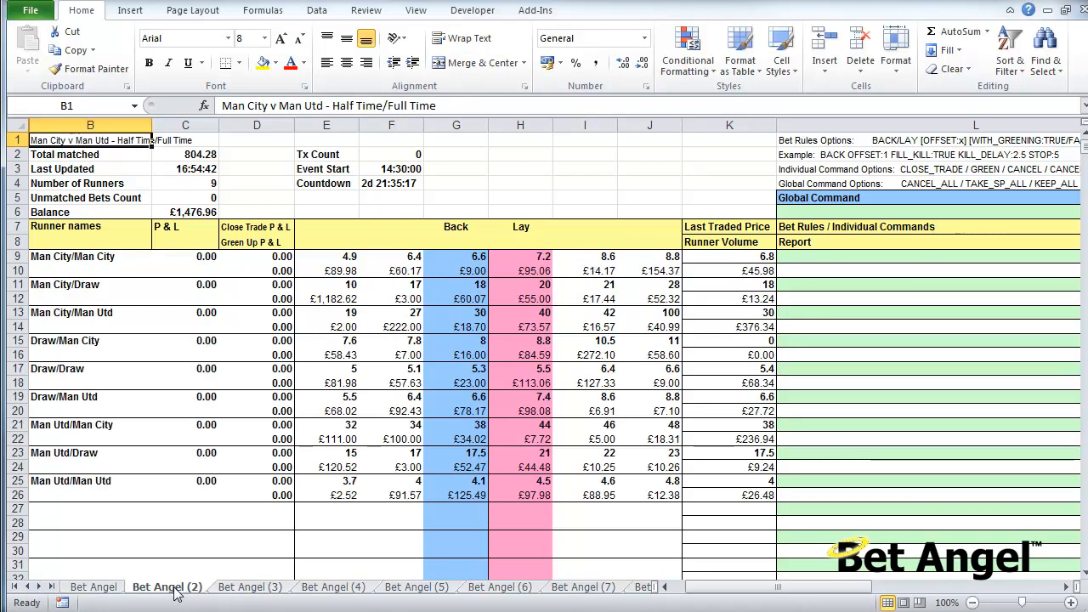